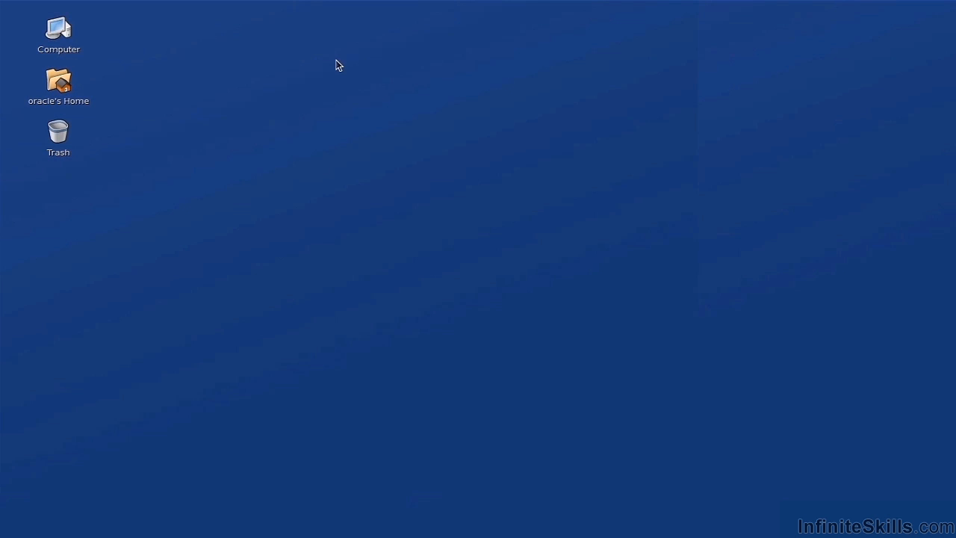
# Open a new terminal from the desktop's right-click context menu
pyautogui.rightClick(337, 66)
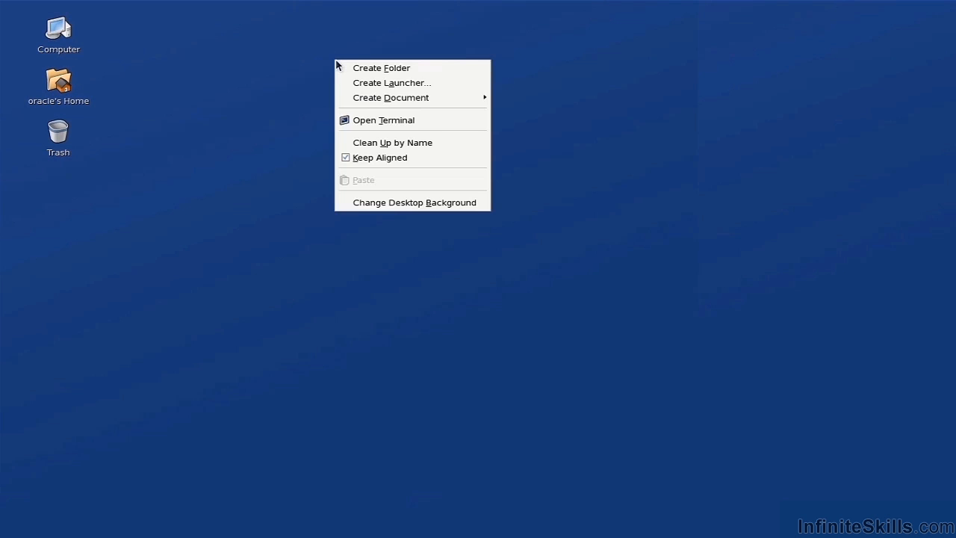
pyautogui.click(383, 120)
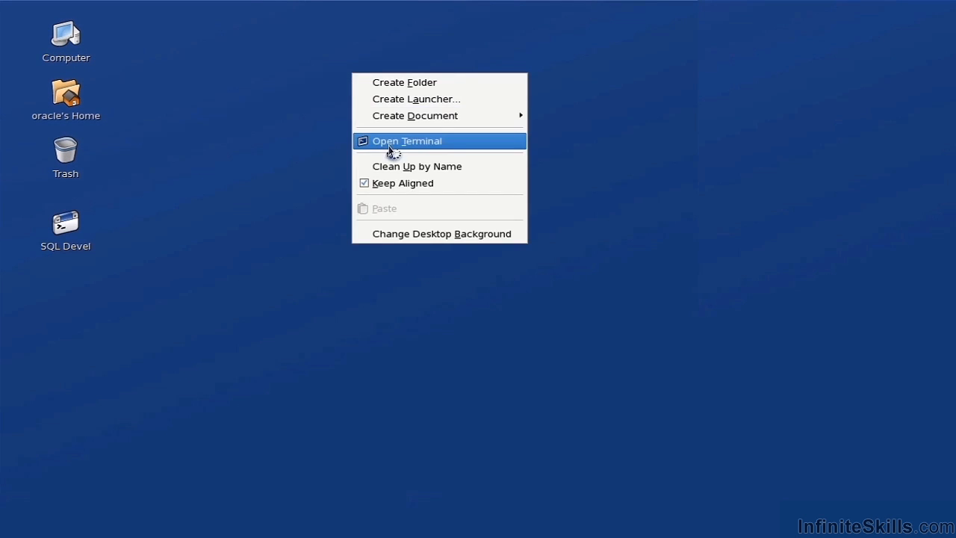
pyautogui.click(406, 140)
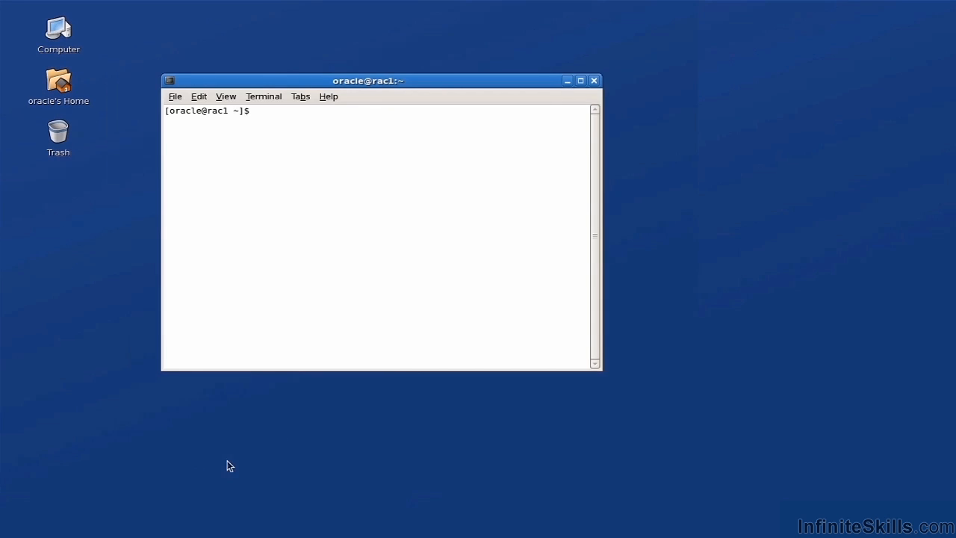
# Change into /u01/app/oracle to browse the Oracle product folders
pyautogui.click(291, 294)
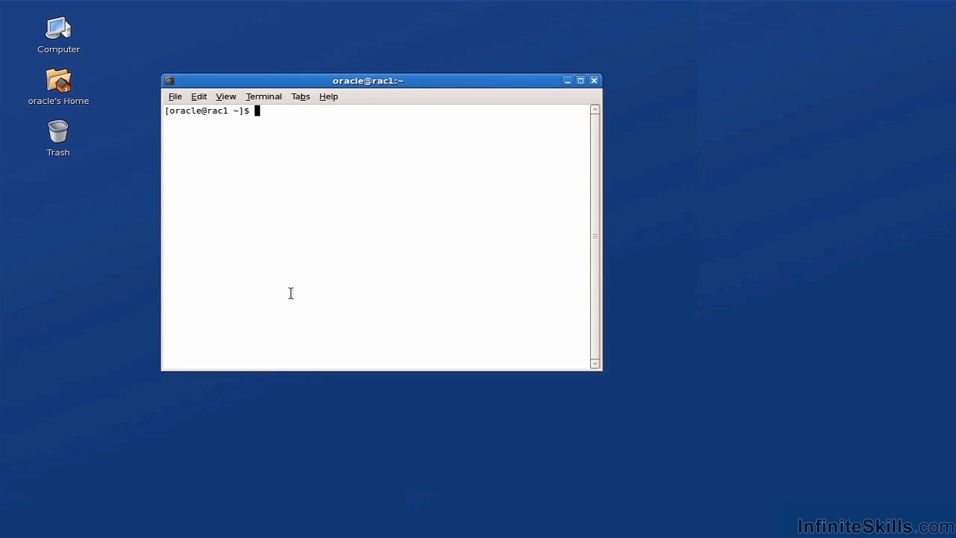
pyautogui.write('cd /')
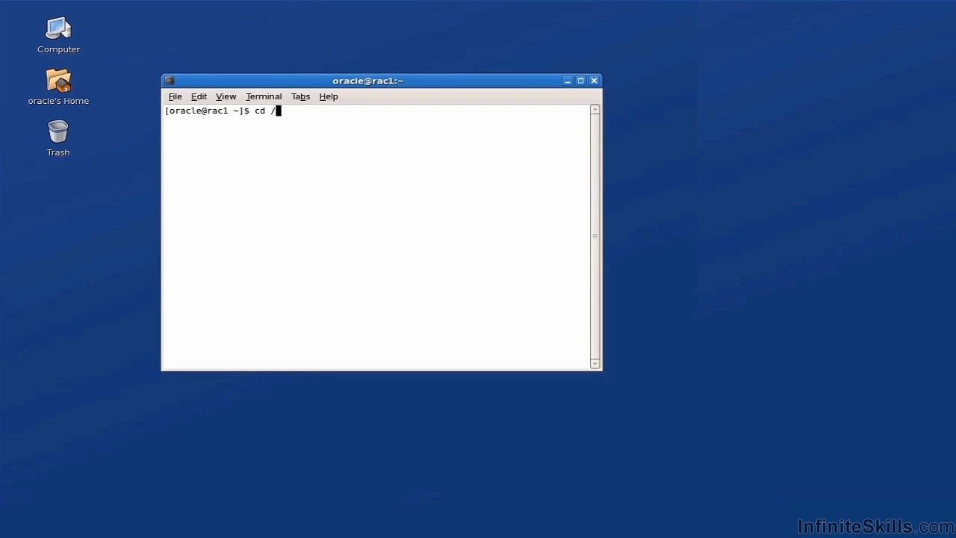
pyautogui.write('u01/')
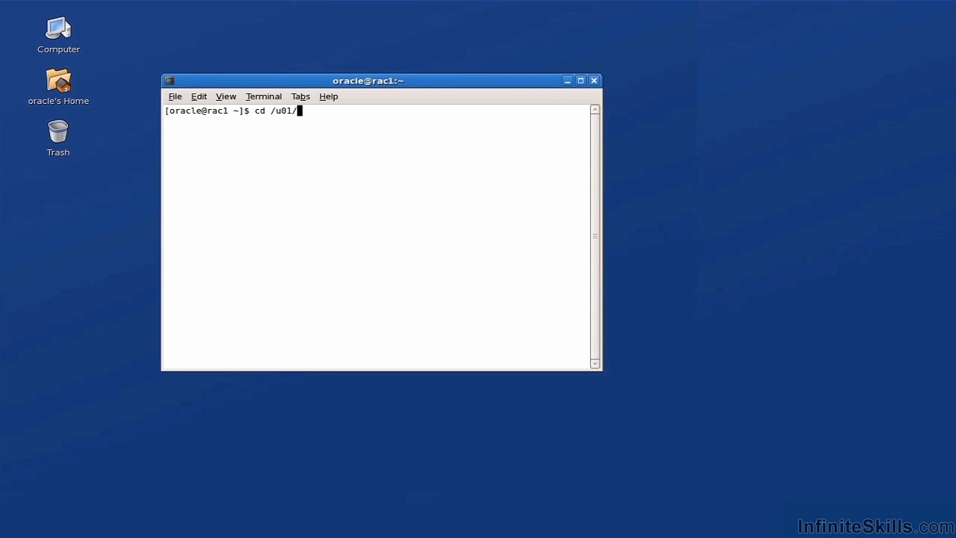
pyautogui.write('app/oracle/')
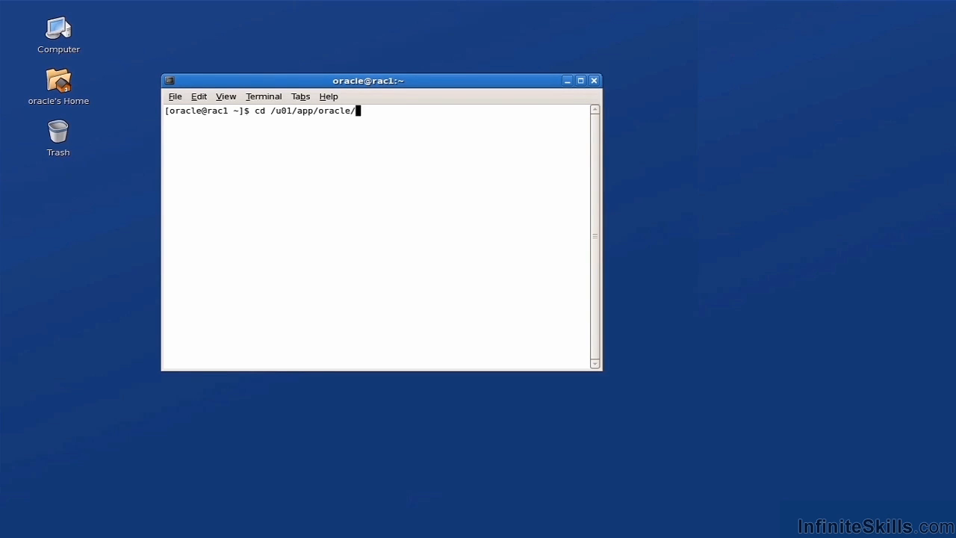
pyautogui.press('Return')
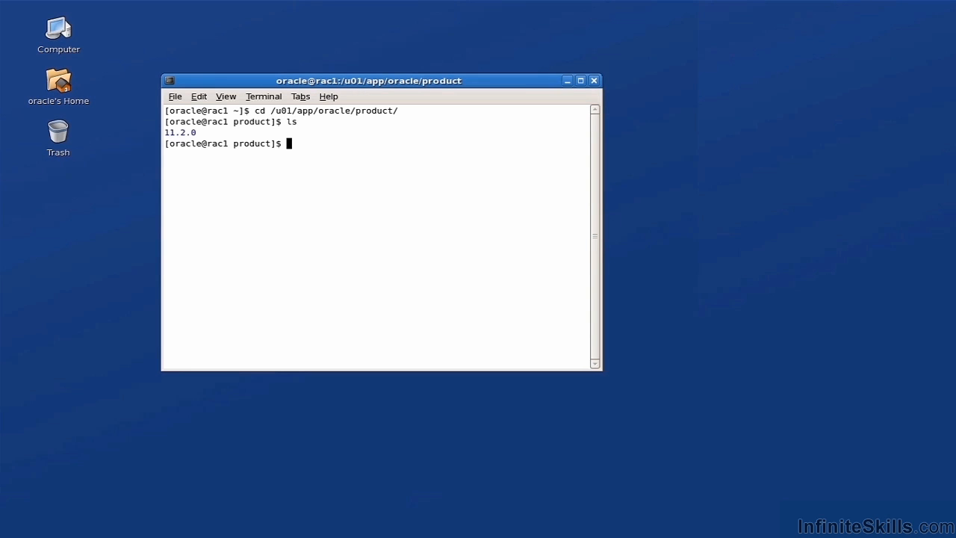
# Look into 11.2.0/dbhome_1, then move to /u01/app/11.2.0 and list its contents
pyautogui.write('cd 11.2.0/')
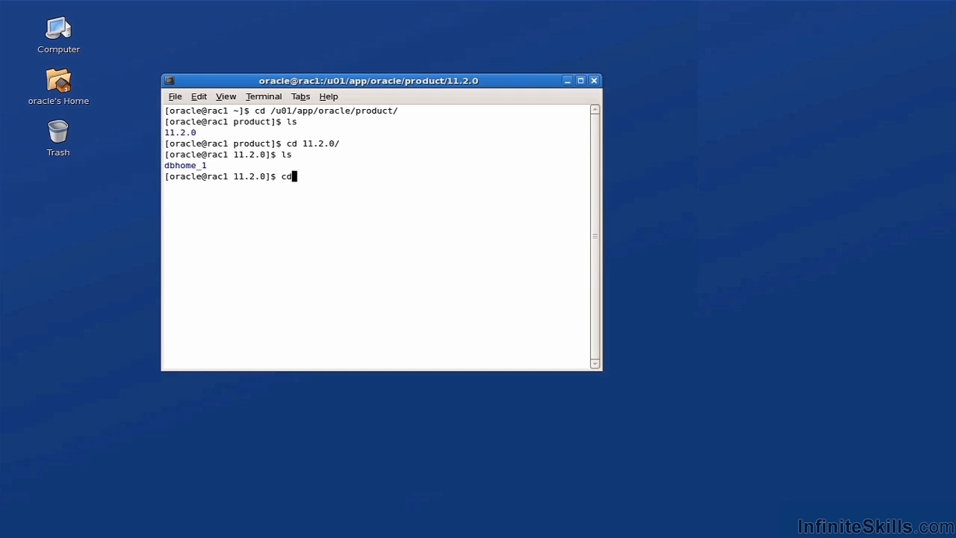
pyautogui.write('dbhome_1/')
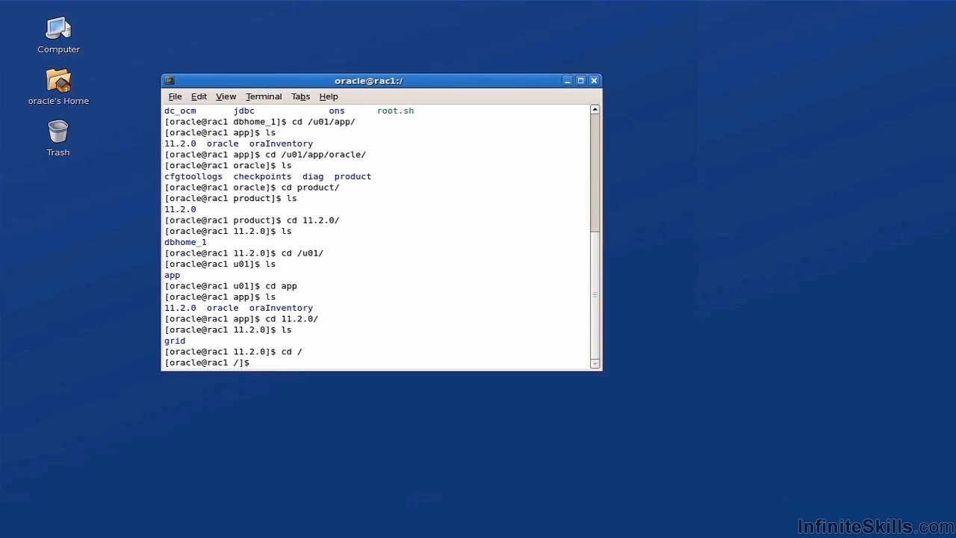
pyautogui.write('cd')
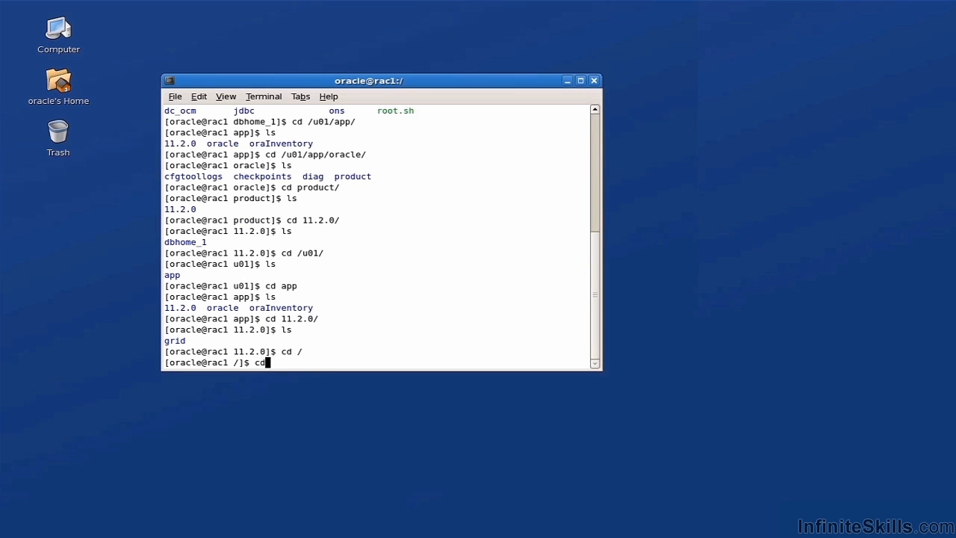
pyautogui.write('/u01/app/')
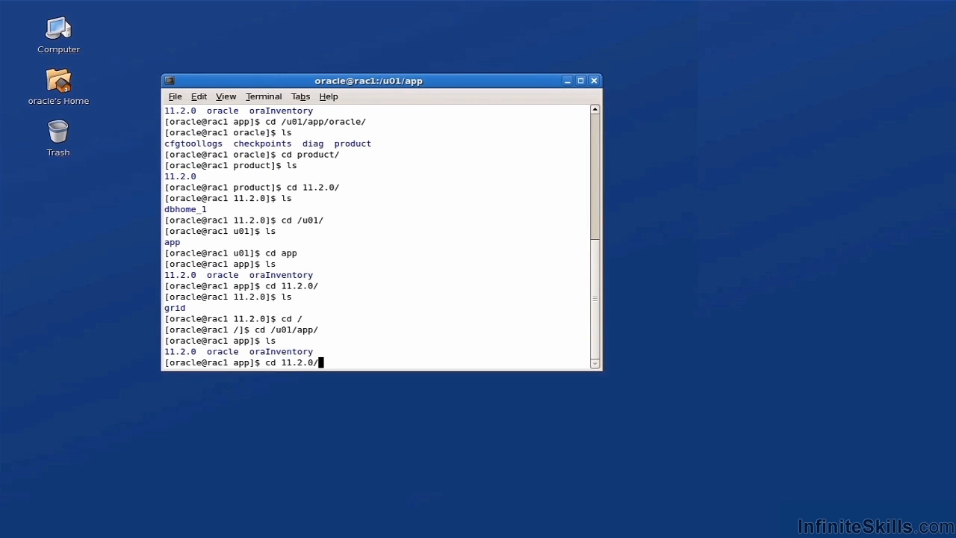
pyautogui.press('Return')
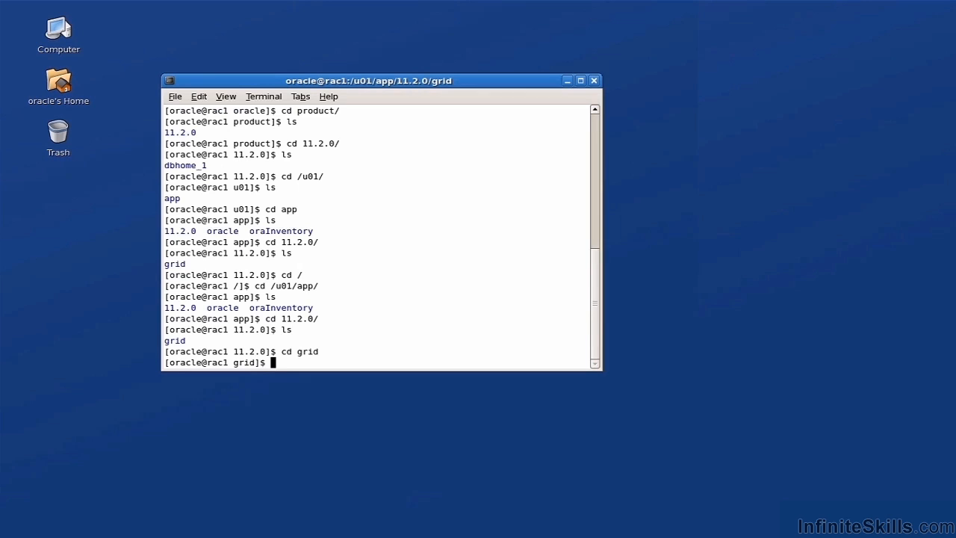
pyautogui.write('ls')
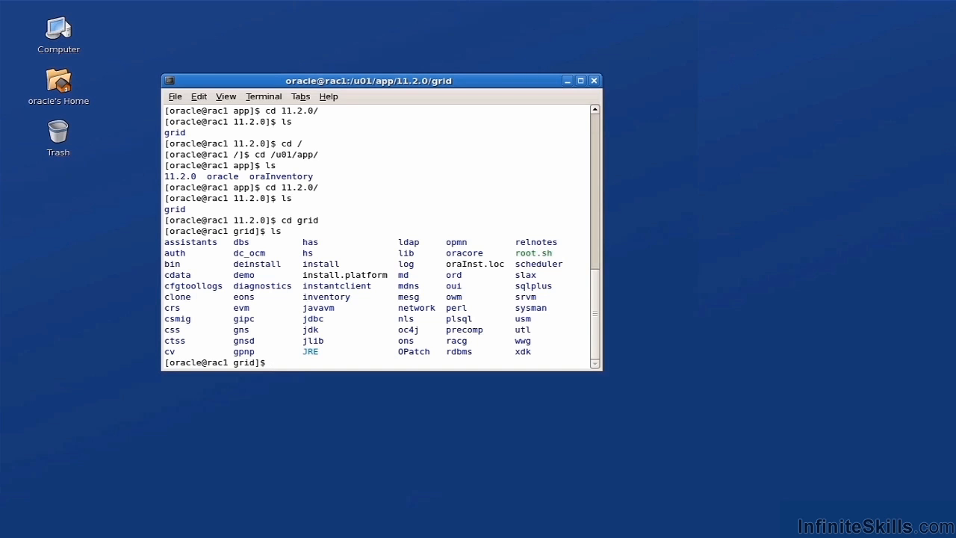
# Source oraenv and set ORACLE_SID to +ASM1
pyautogui.write('. ora')
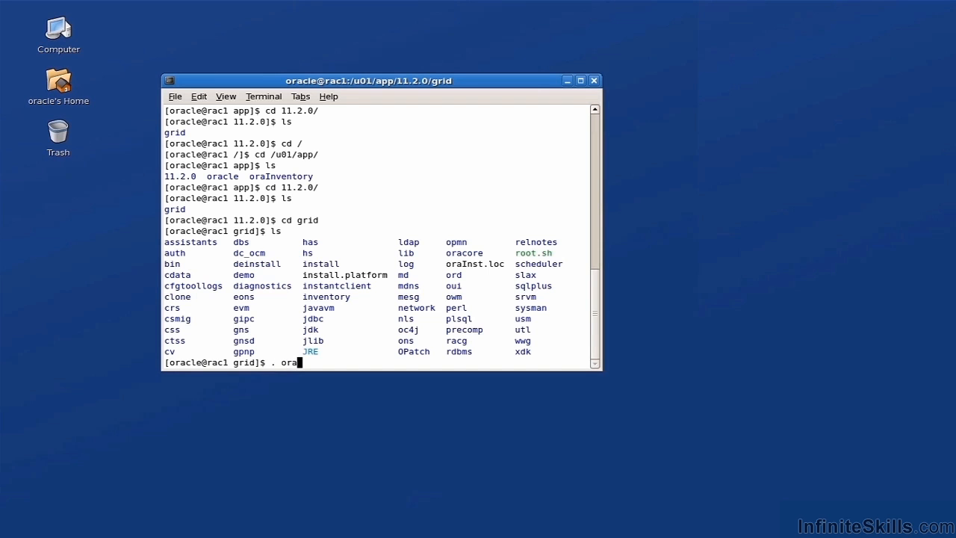
pyautogui.press('Return')
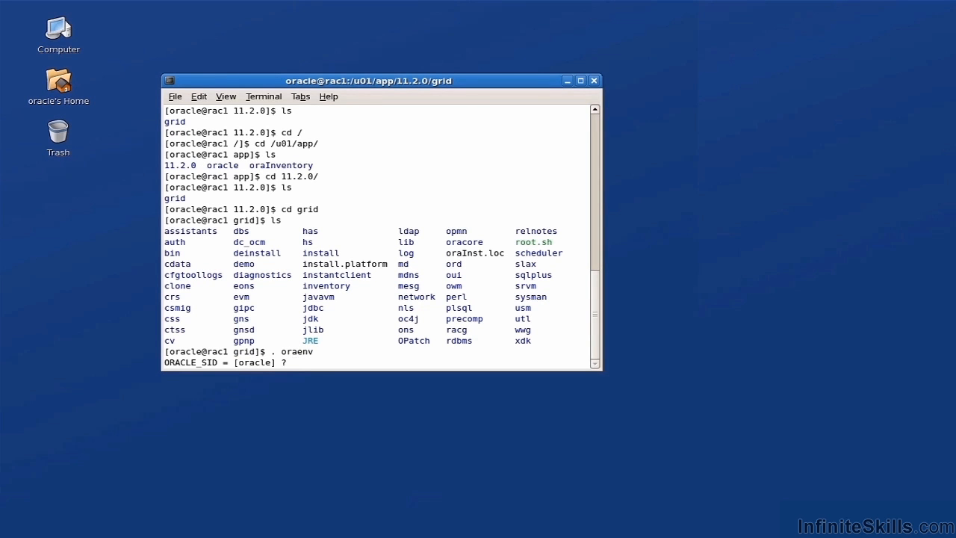
pyautogui.write('+AS')
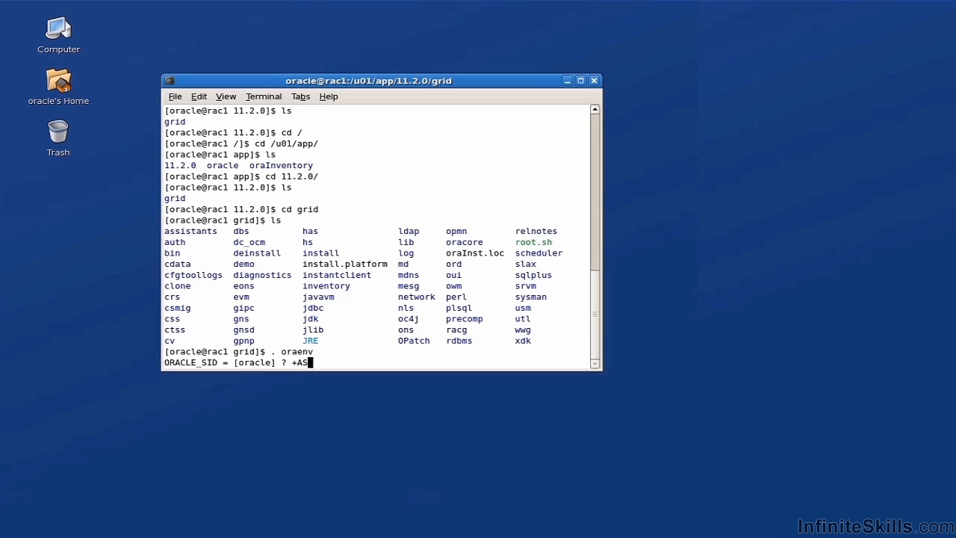
pyautogui.press('Return')
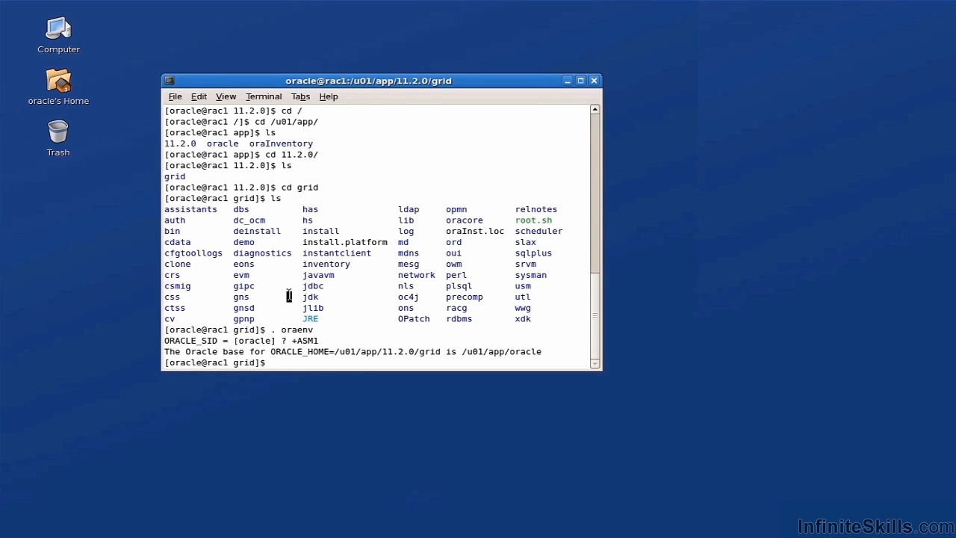
# Show the cluster resource table with crsctl stat res -t and highlight rac1.vip
pyautogui.write('crsctl stat')
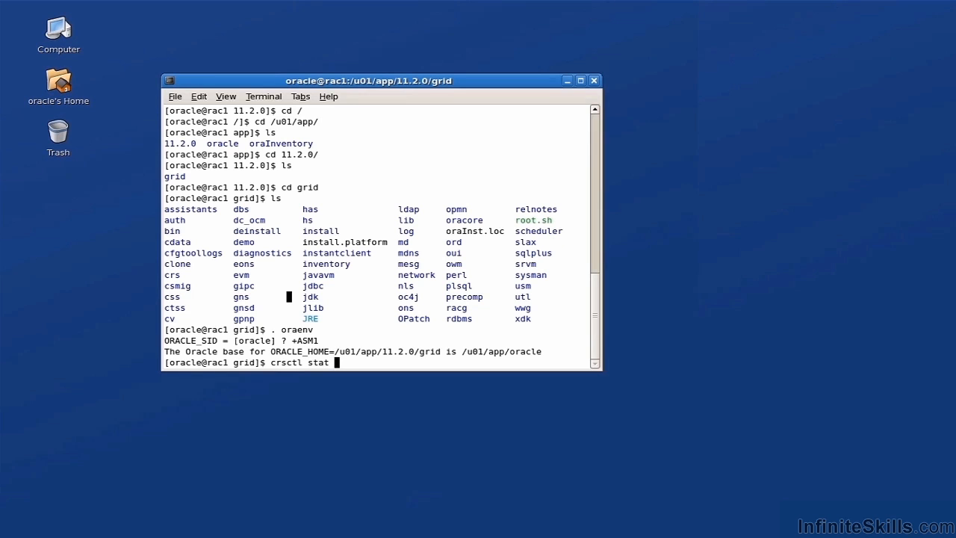
pyautogui.write('res -t')
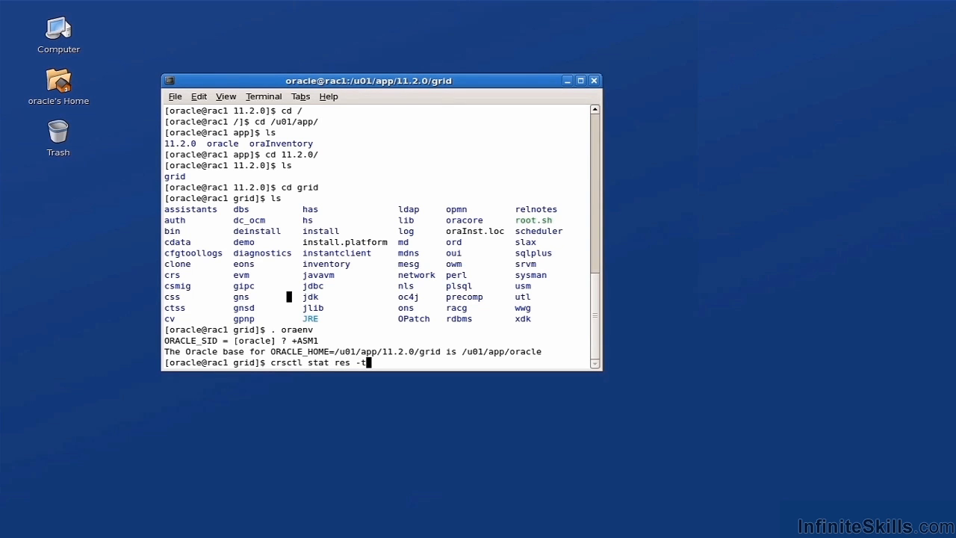
pyautogui.press('Return')
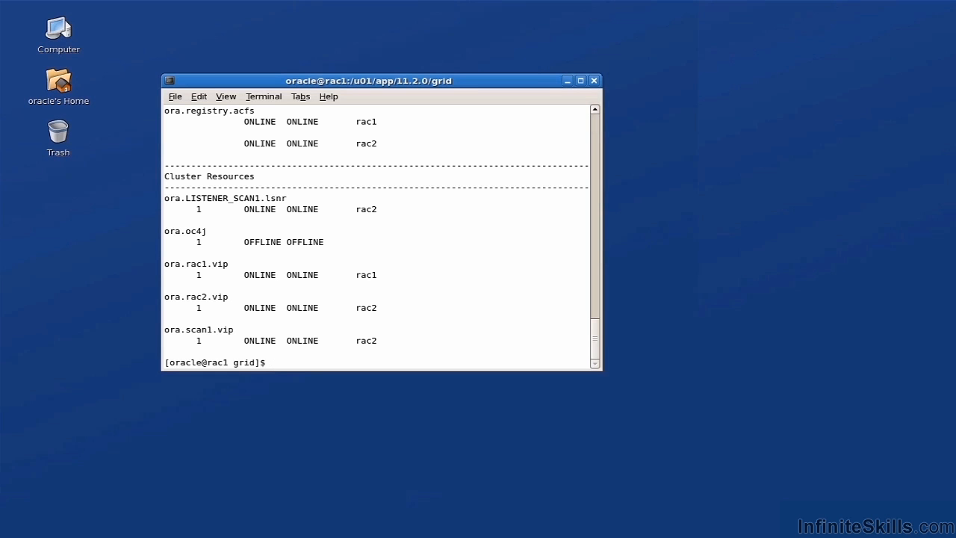
pyautogui.doubleClick(210, 263)
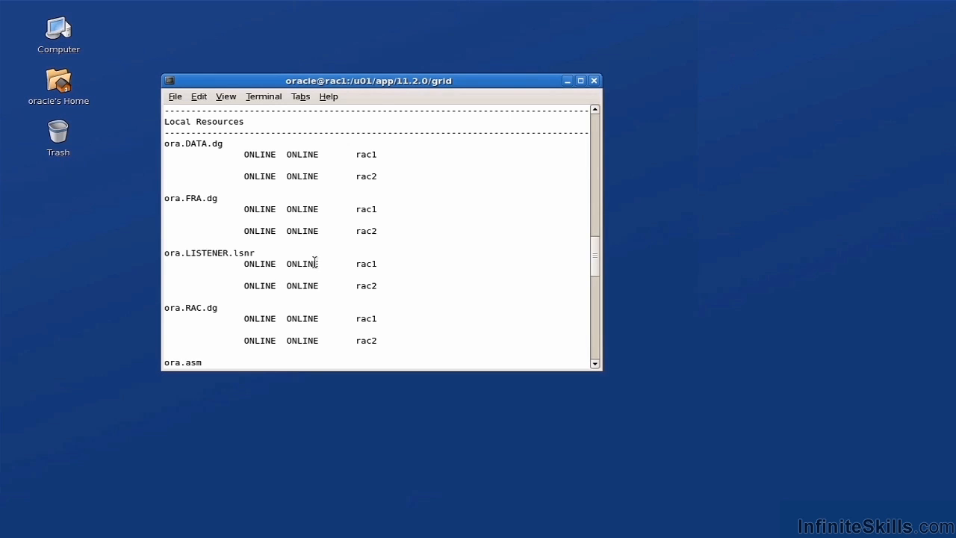
pyautogui.moveTo(289, 217)
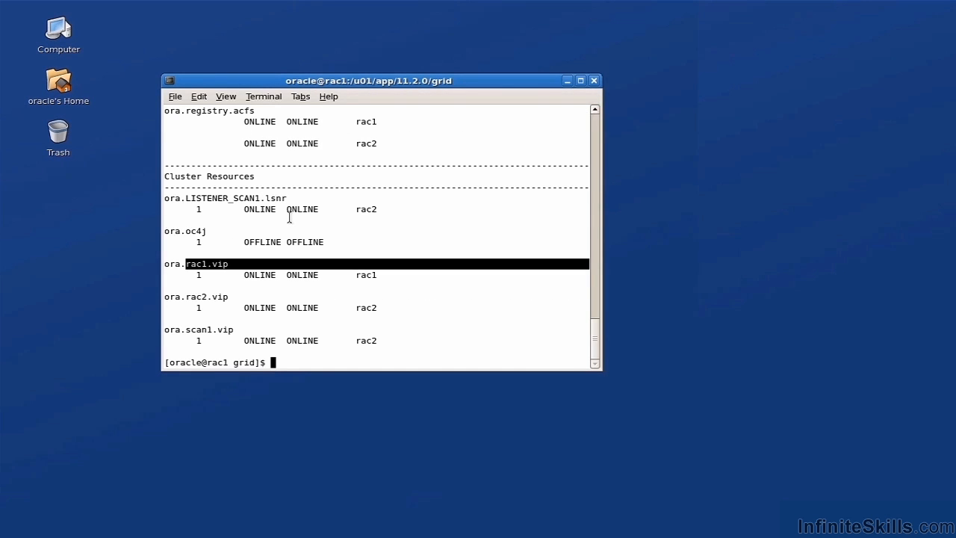
# Run srvctl status nodeapps to confirm VIPs, network, ONS and eONS on rac1 and rac2
pyautogui.write('srvctl')
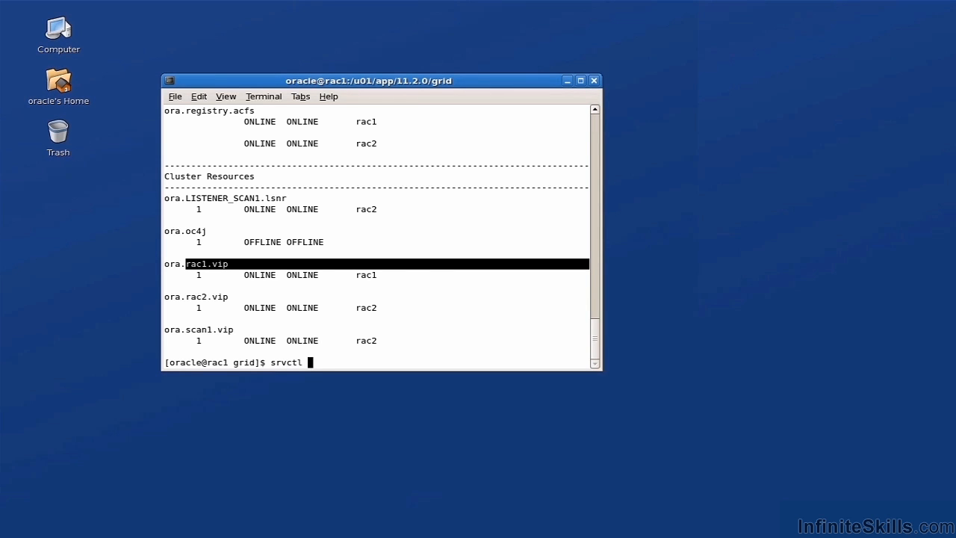
pyautogui.write('status nodeapps')
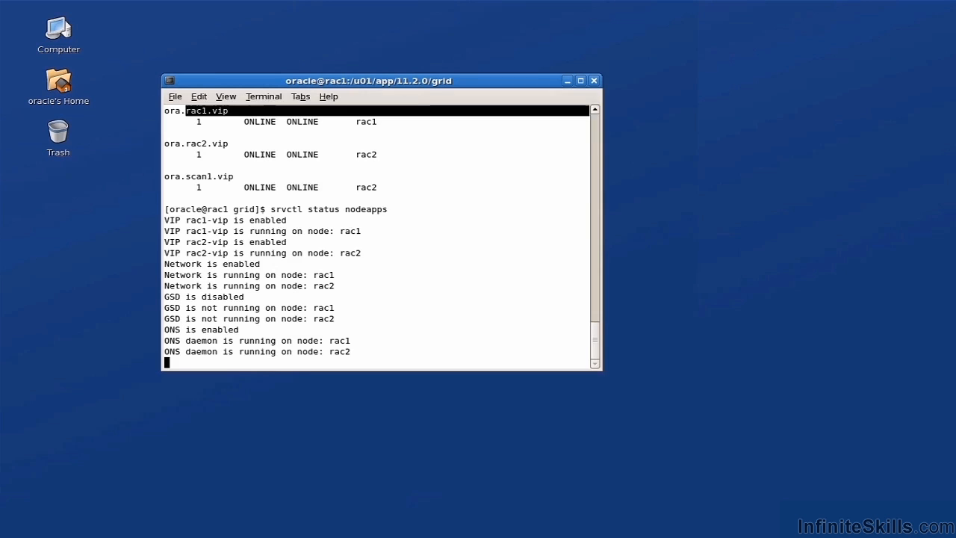
pyautogui.press('Return')
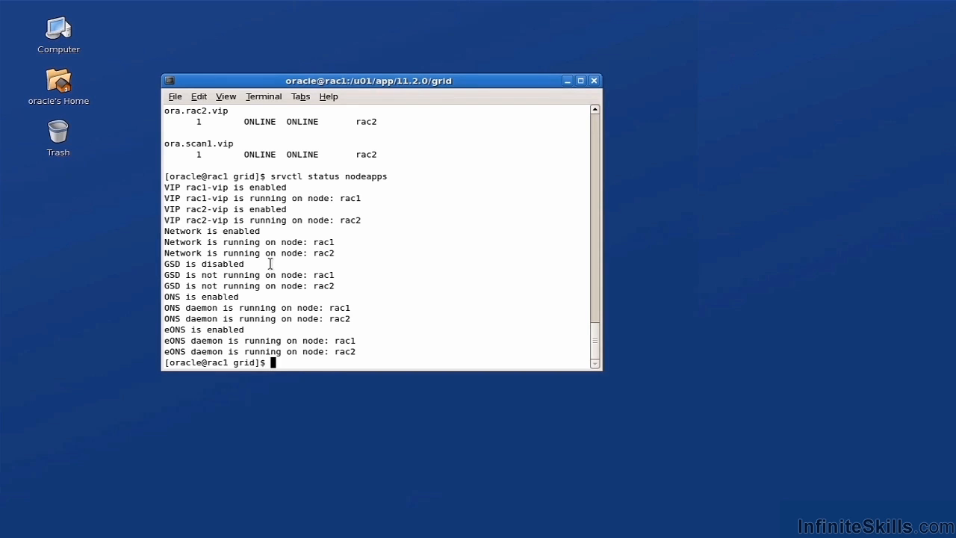
# Move into the dbhome_1 bin directory and enter ./dbca
pyautogui.write('cd /u01/')
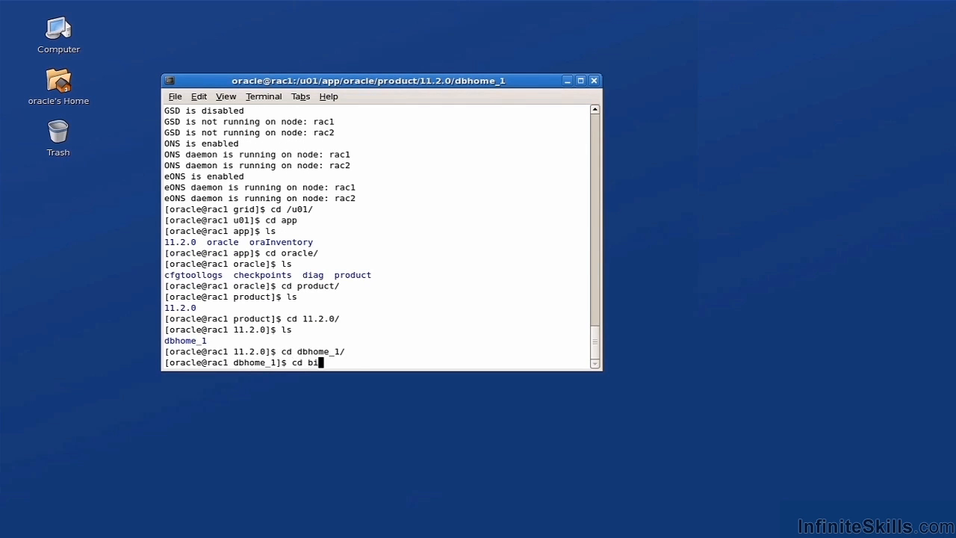
pyautogui.press('Return')
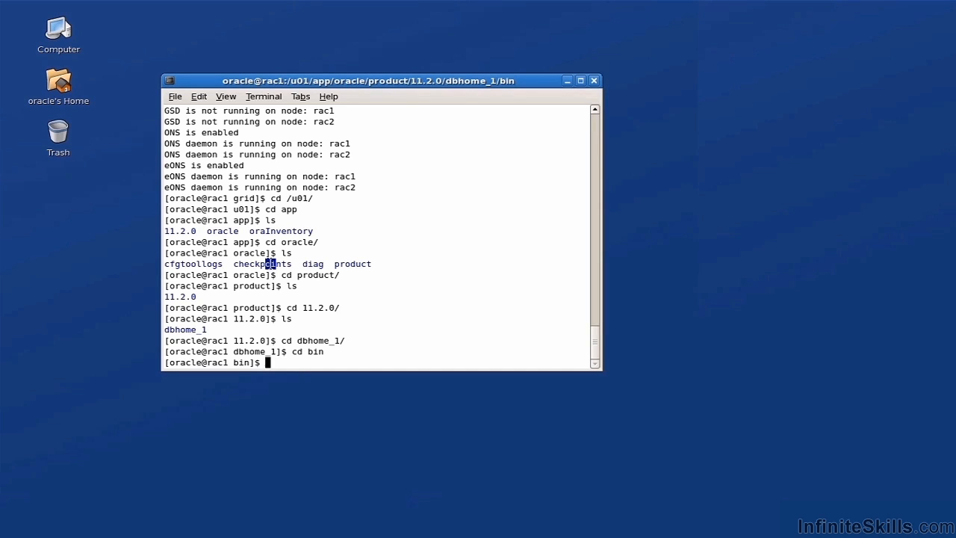
pyautogui.write('./dbca')
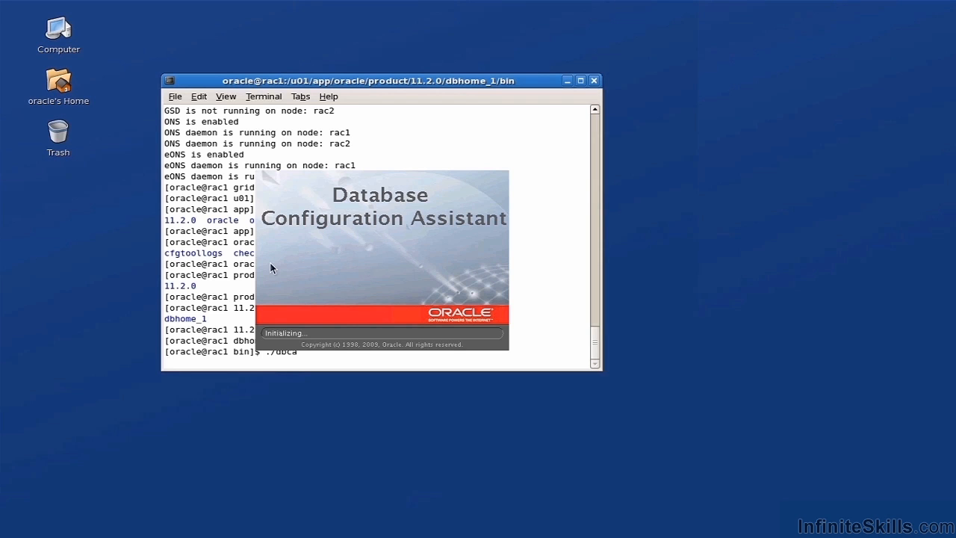
# Start DBCA, create a RAC database from the General Purpose template, and enter orcl
pyautogui.press('Return')
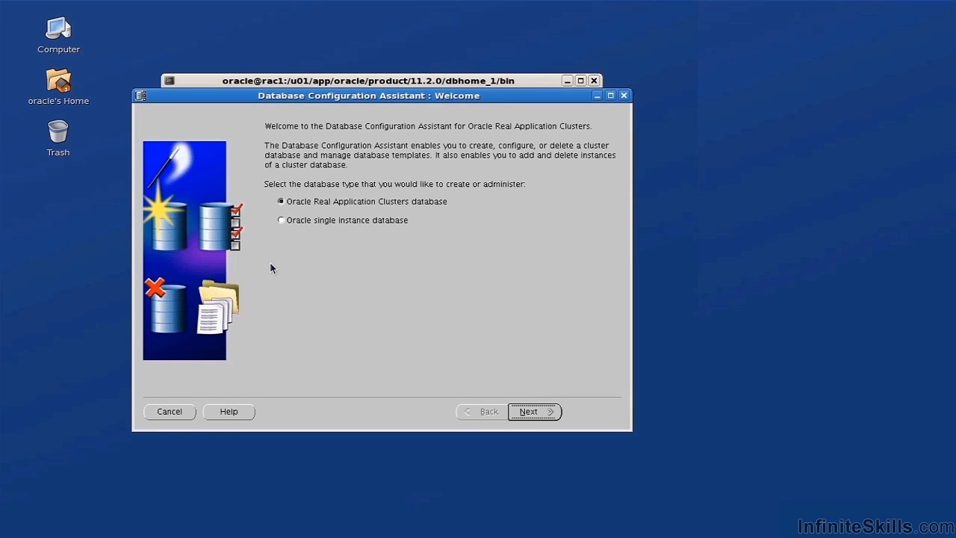
pyautogui.moveTo(529, 423)
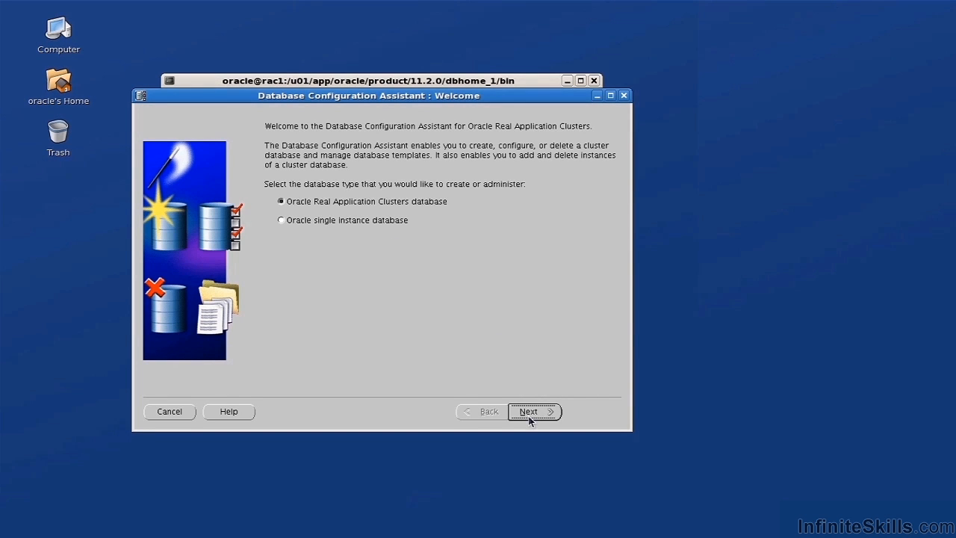
pyautogui.click(529, 411)
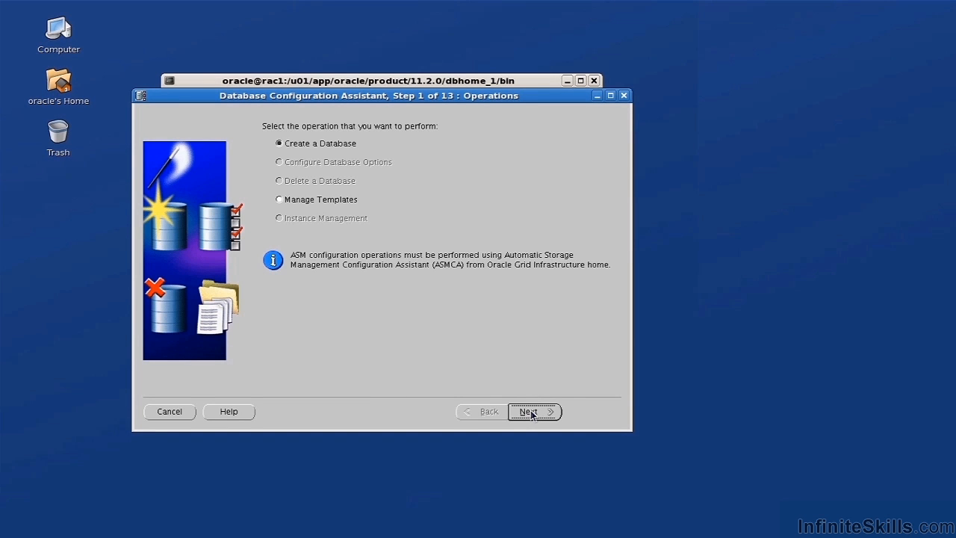
pyautogui.click(529, 412)
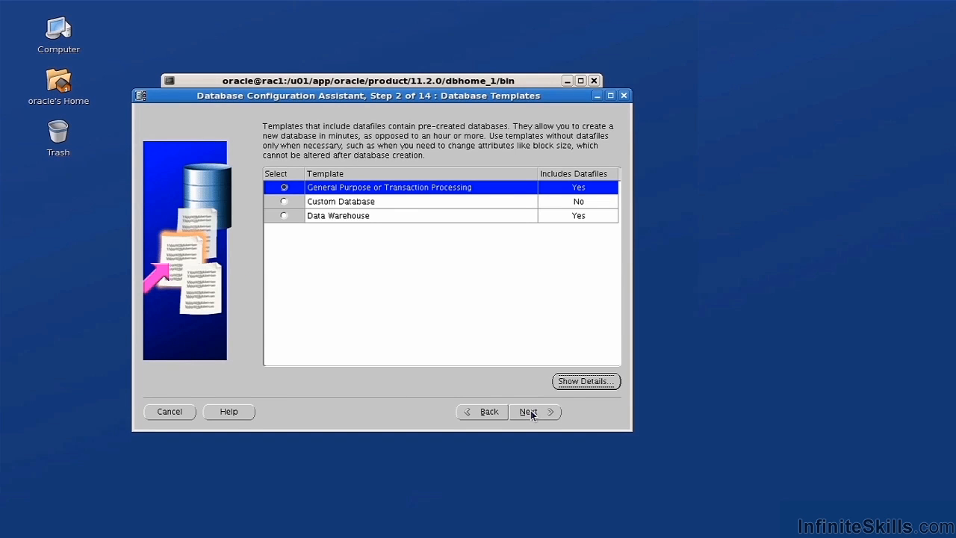
pyautogui.click(531, 412)
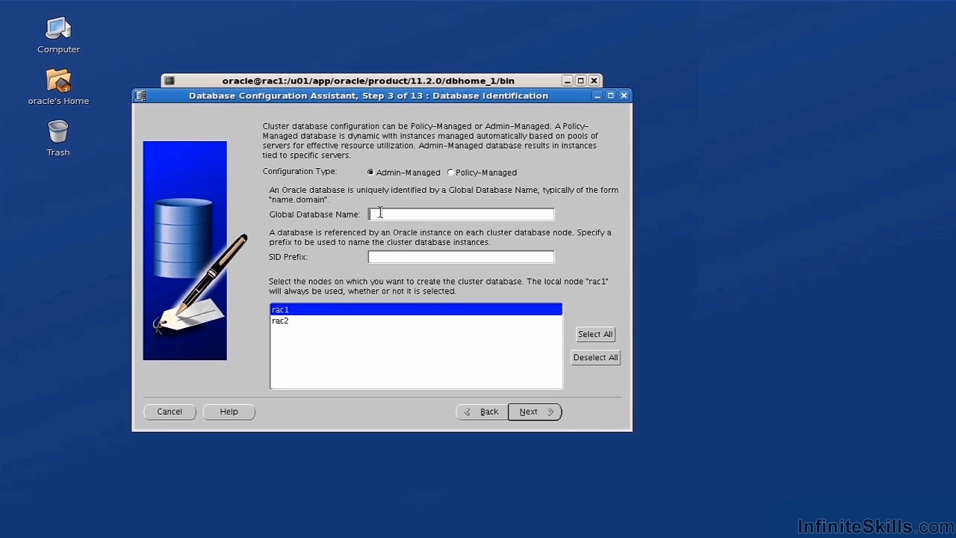
pyautogui.write('orcl')
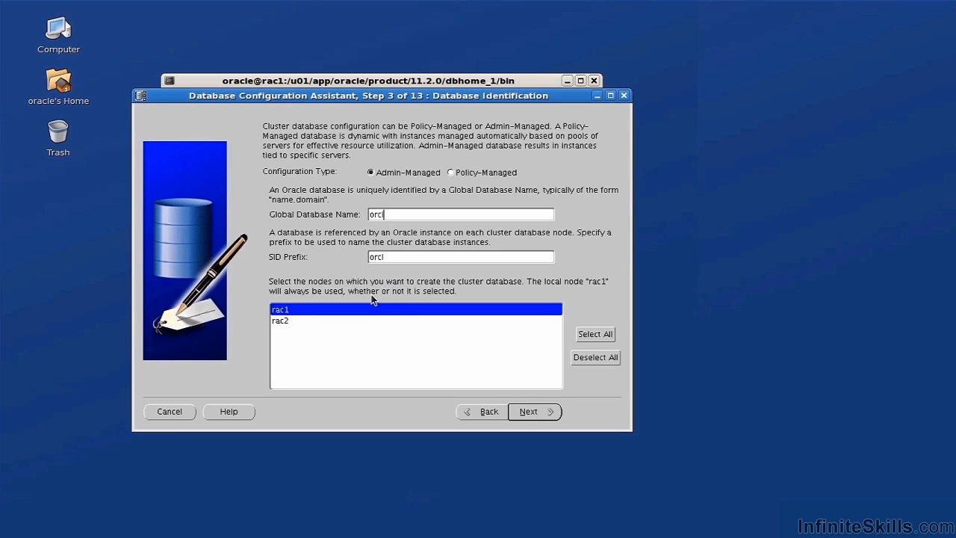
# Select both nodes rac1 and rac2, check SID prefix orcl, and continue
pyautogui.click(595, 334)
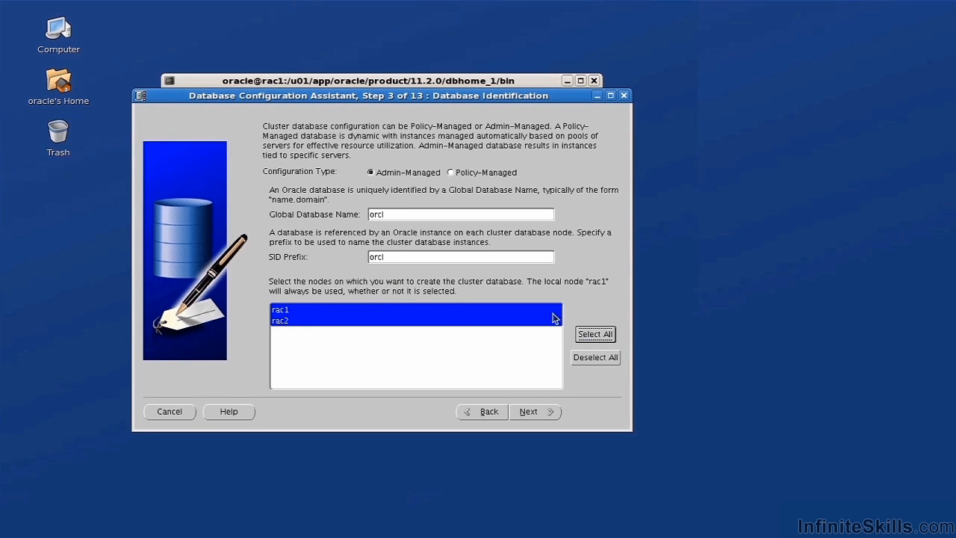
pyautogui.moveTo(450, 313)
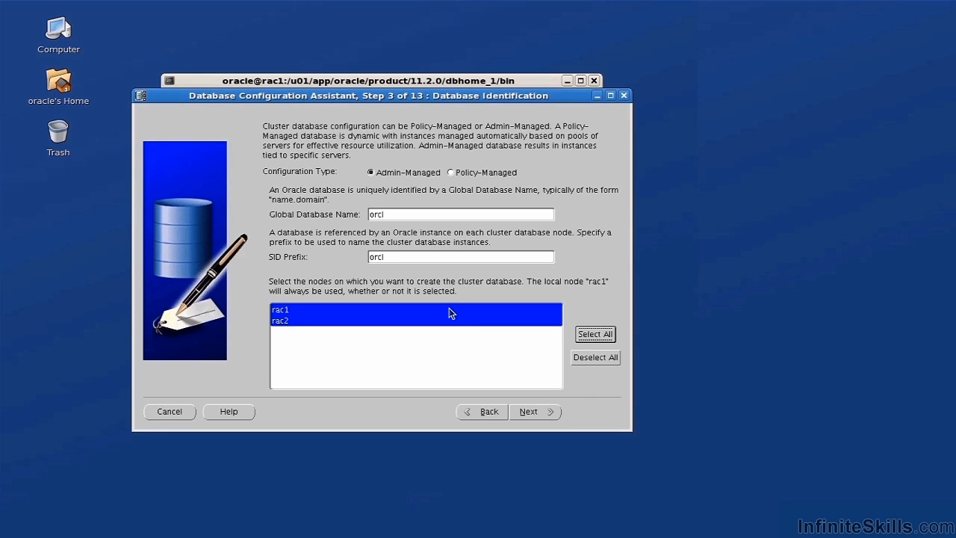
pyautogui.moveTo(429, 314)
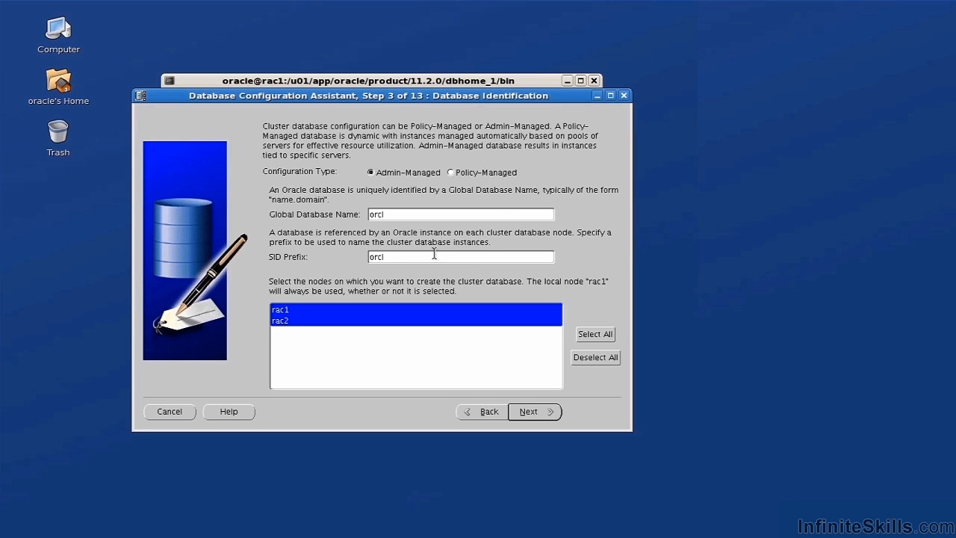
pyautogui.moveTo(369, 173)
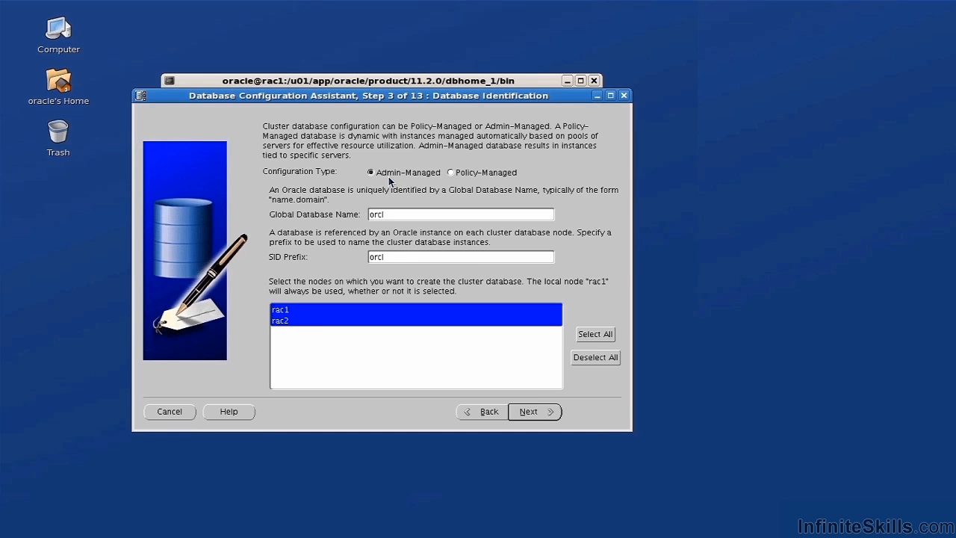
pyautogui.click(460, 257)
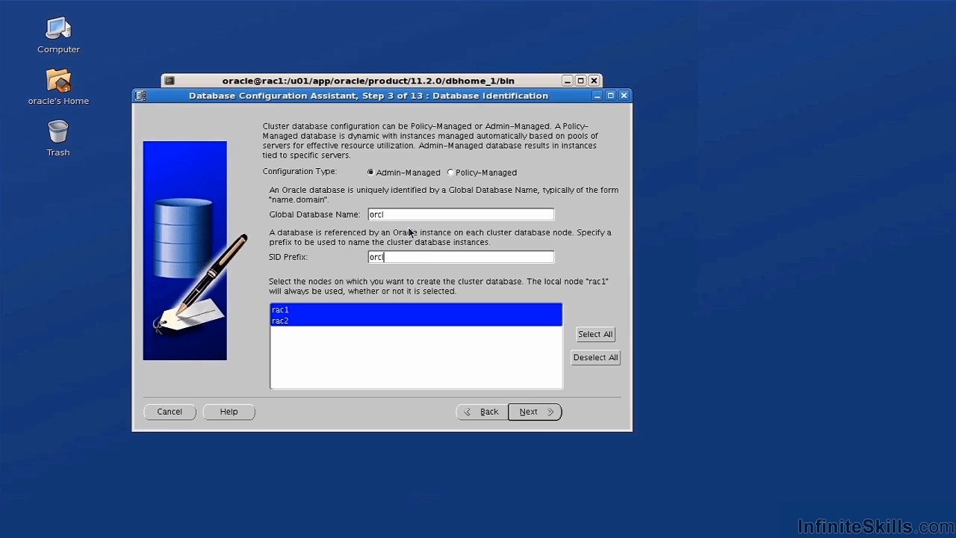
pyautogui.moveTo(545, 412)
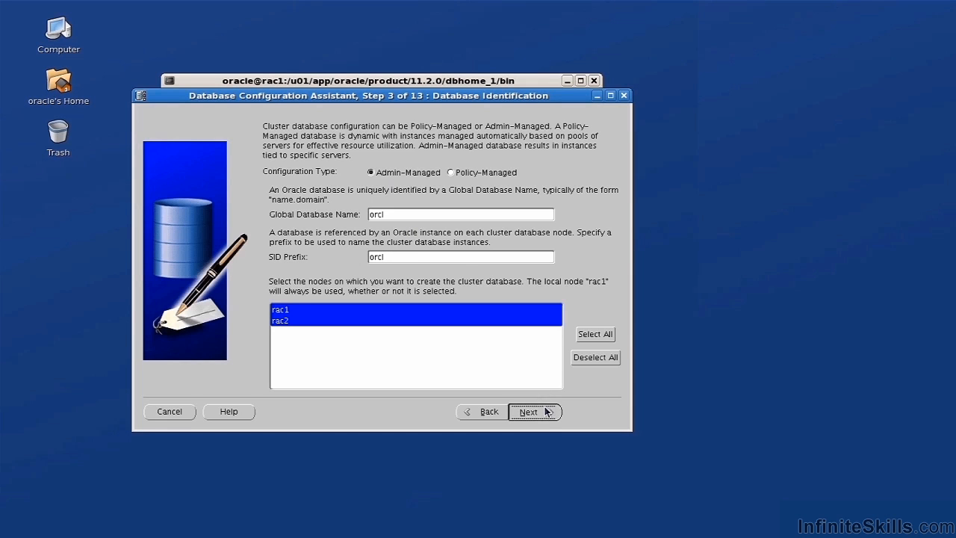
pyautogui.click(530, 411)
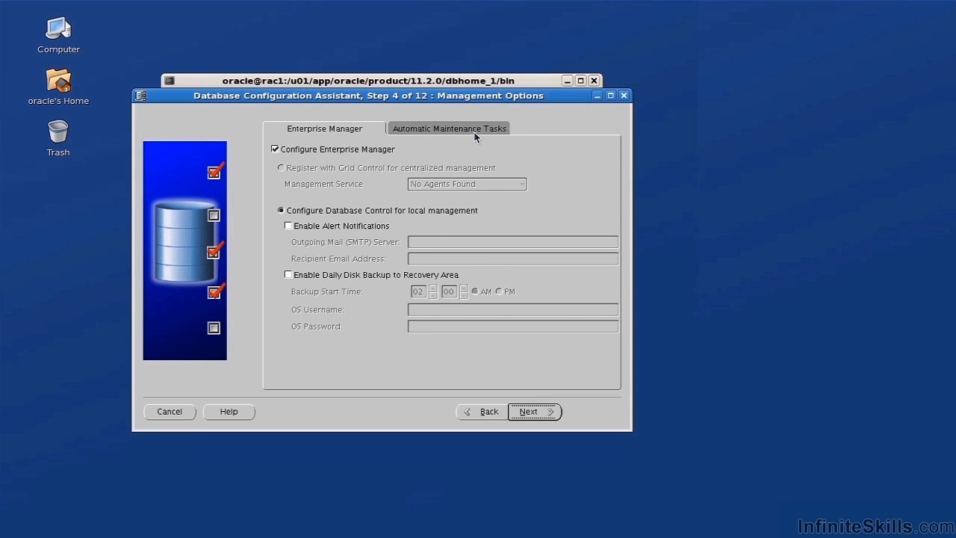
# Review the Automatic Maintenance Tasks tab, leaving Enterprise Manager enabled, and continue
pyautogui.click(449, 128)
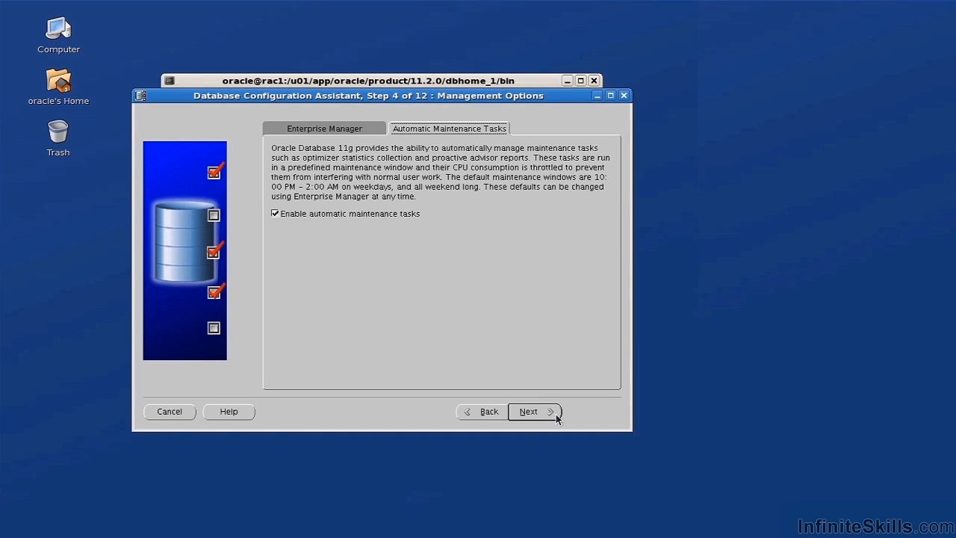
pyautogui.click(533, 411)
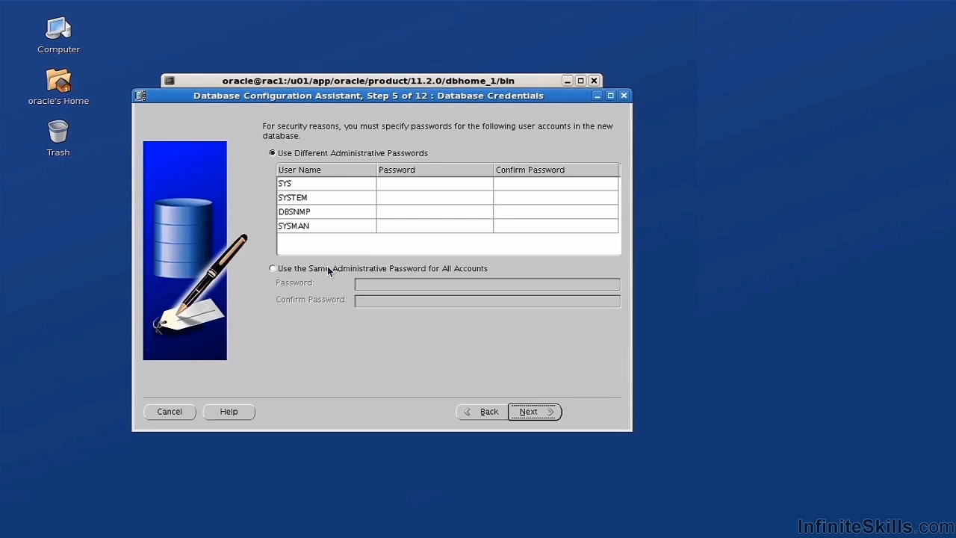
# Use the same password for all administrative accounts and accept the weak-password warning
pyautogui.click(272, 269)
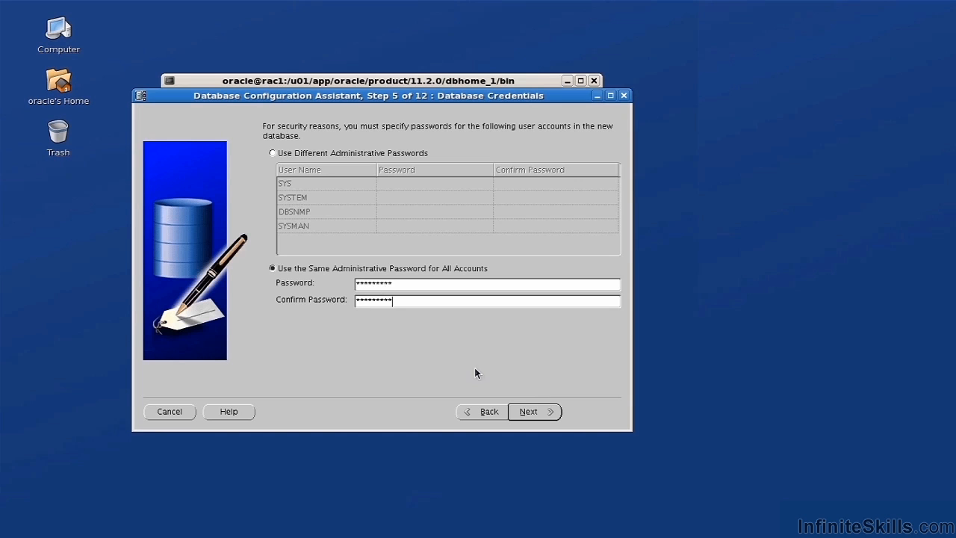
pyautogui.click(528, 411)
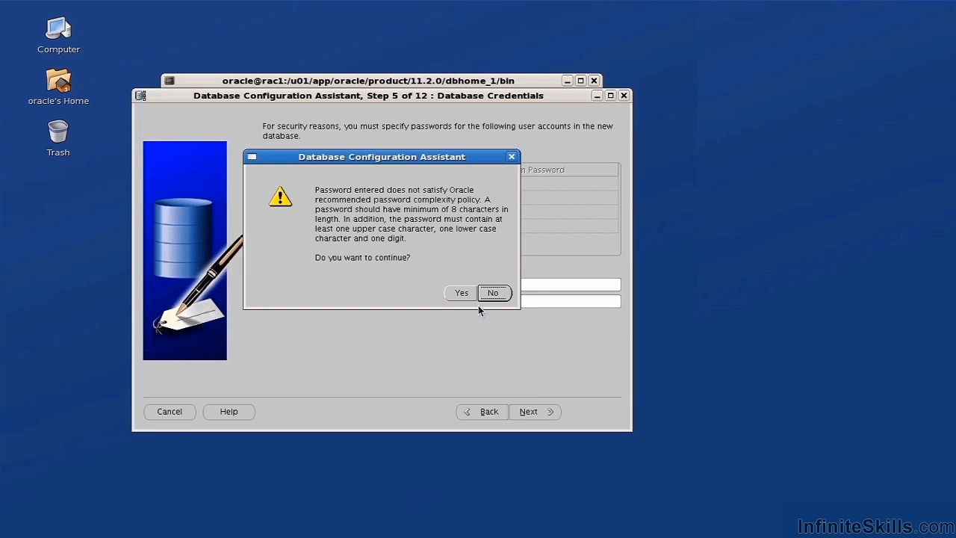
pyautogui.moveTo(449, 291)
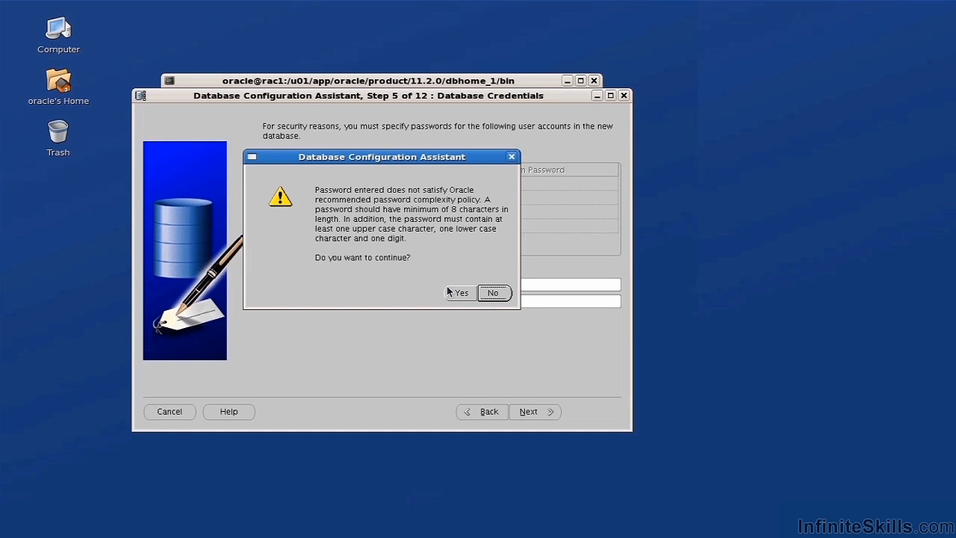
pyautogui.click(460, 292)
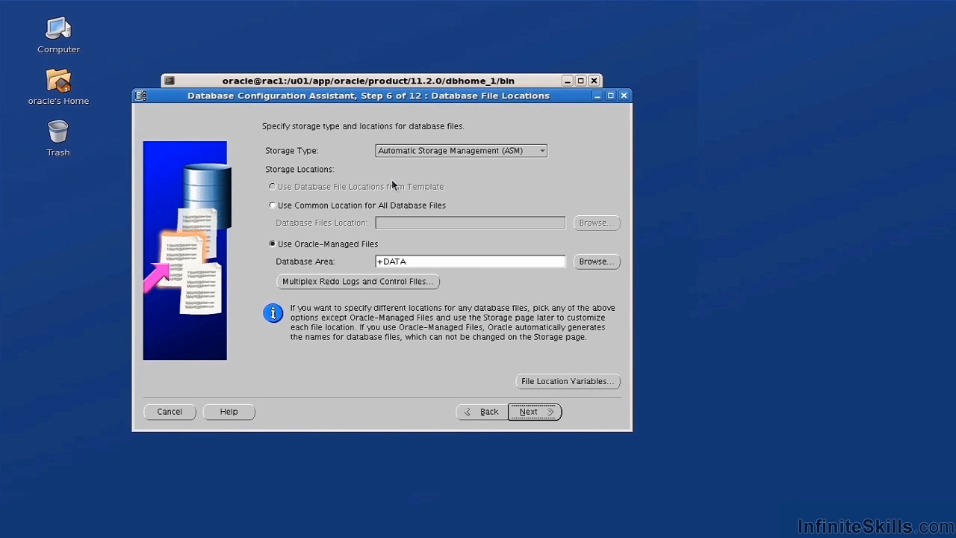
pyautogui.moveTo(467, 194)
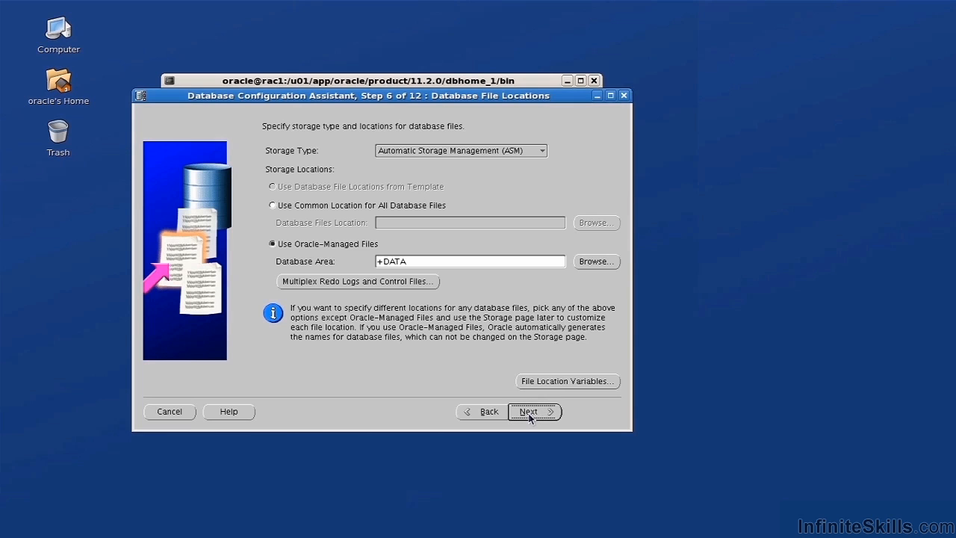
# Keep ASM +DATA storage, confirm the ASMSNMP password, keep +FRA, and include the sample schemas
pyautogui.click(528, 411)
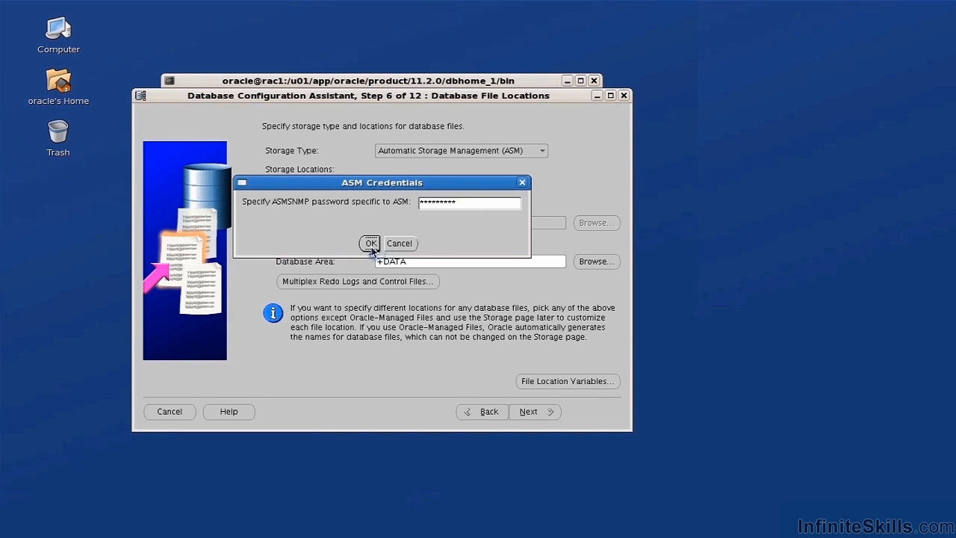
pyautogui.click(369, 243)
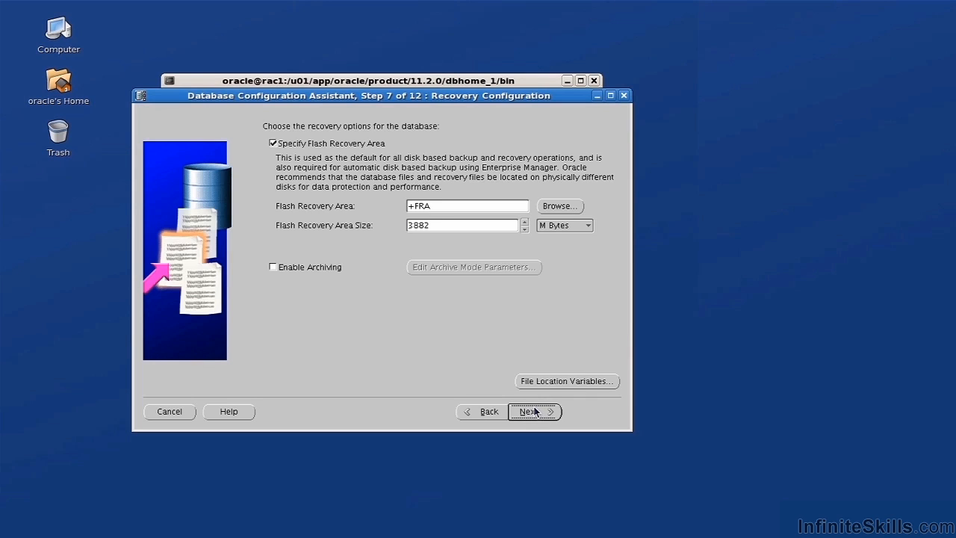
pyautogui.click(534, 411)
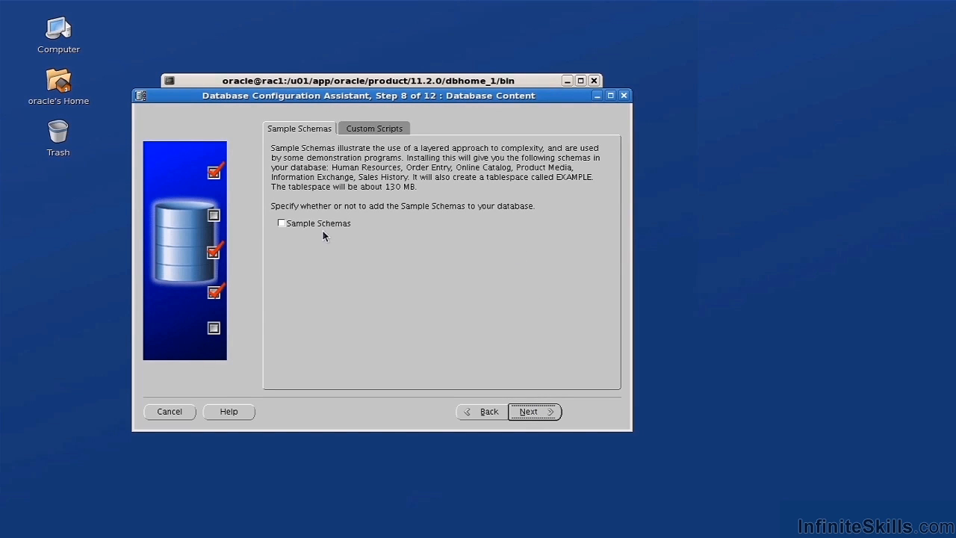
pyautogui.click(281, 223)
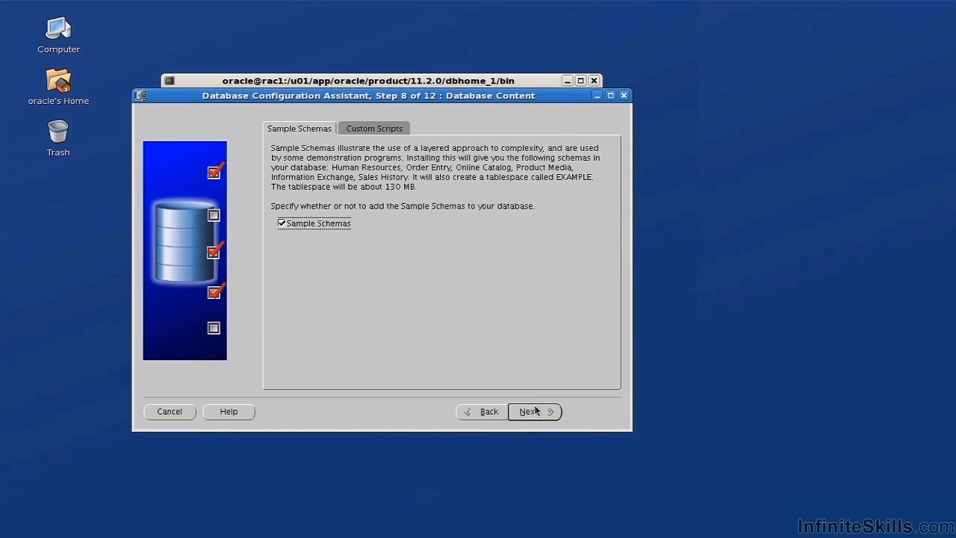
pyautogui.click(530, 411)
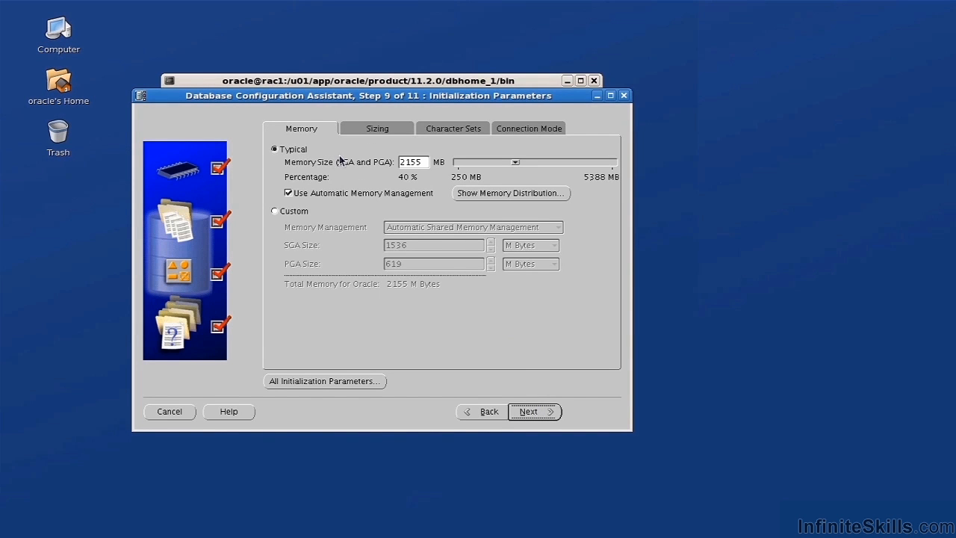
pyautogui.moveTo(367, 129)
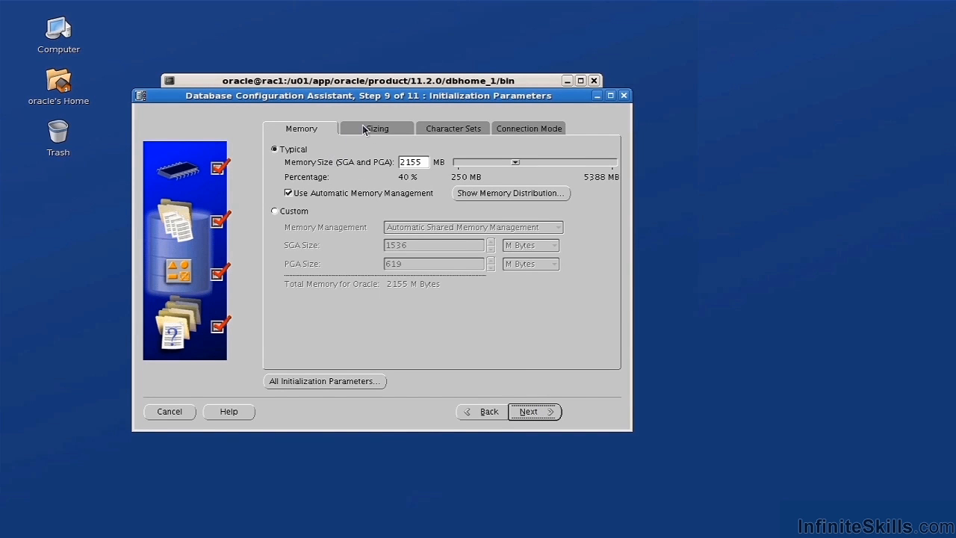
# On the Sizing tab, set Processes to 300
pyautogui.click(375, 128)
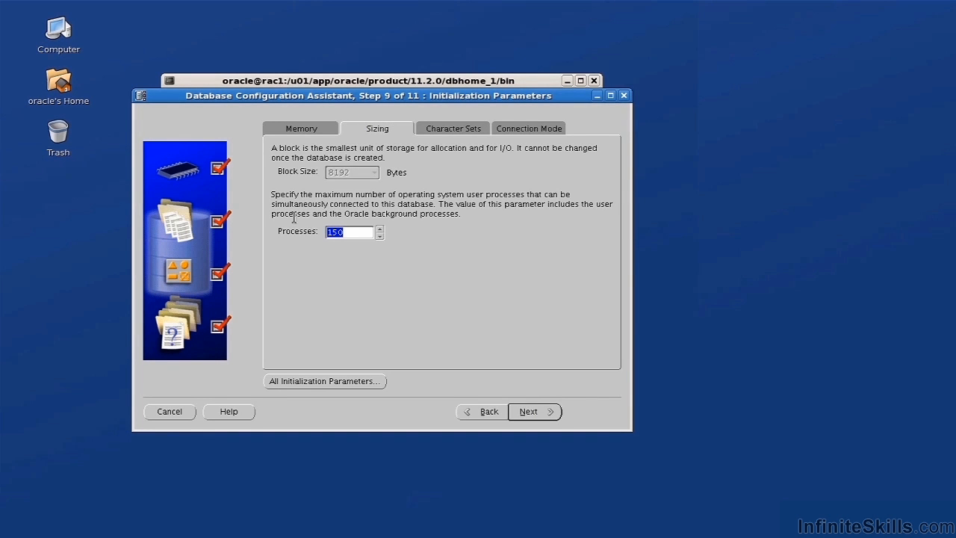
pyautogui.write('300')
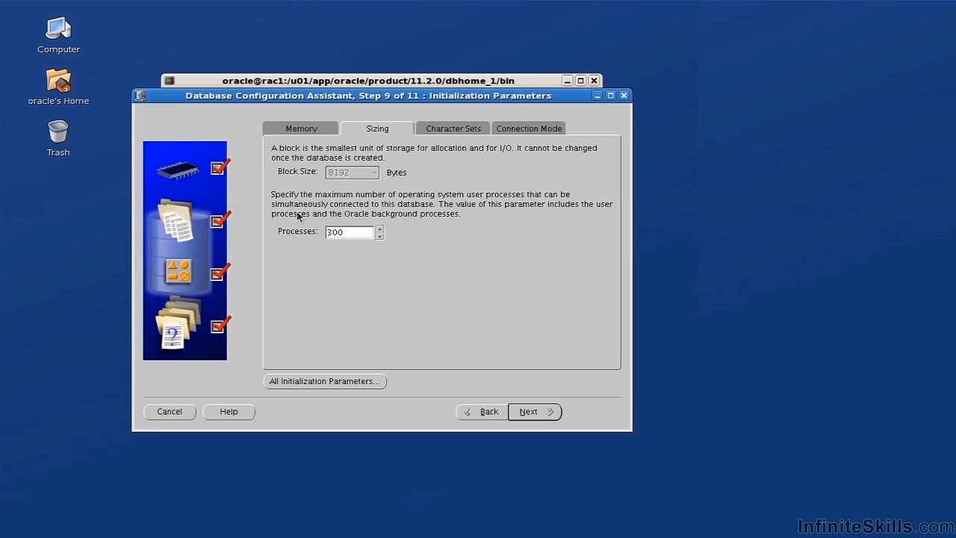
pyautogui.click(349, 231)
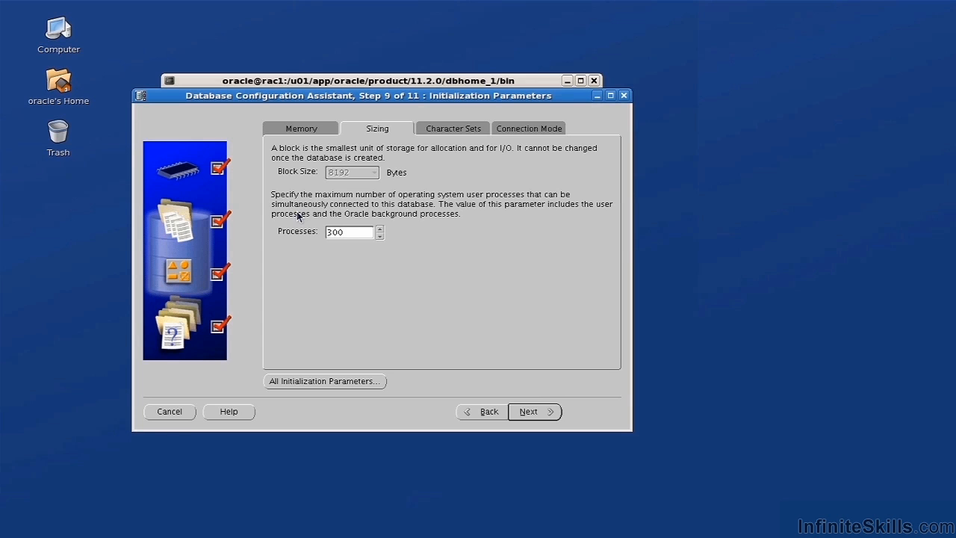
pyautogui.click(348, 231)
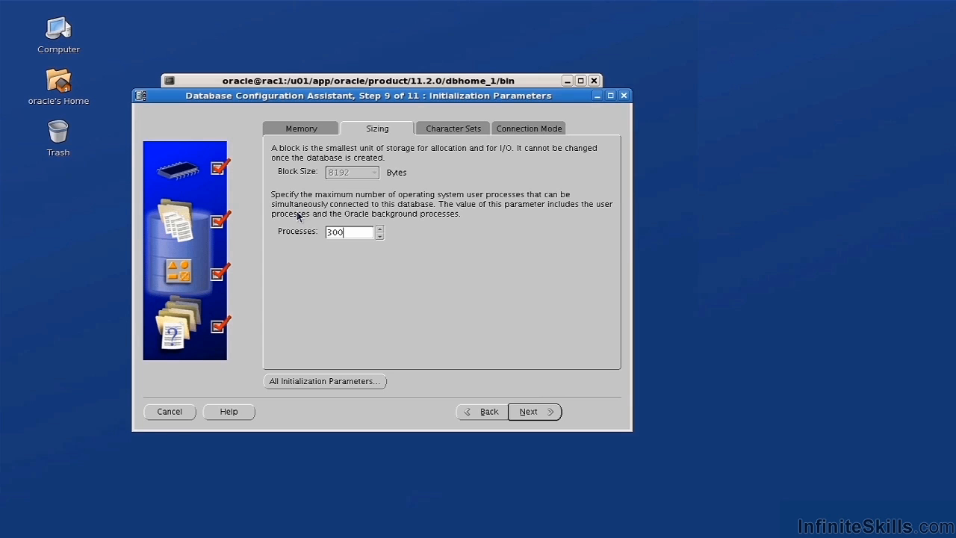
# Review Character Sets and Connection Mode, then advance through storage and creation options to Finish
pyautogui.click(453, 128)
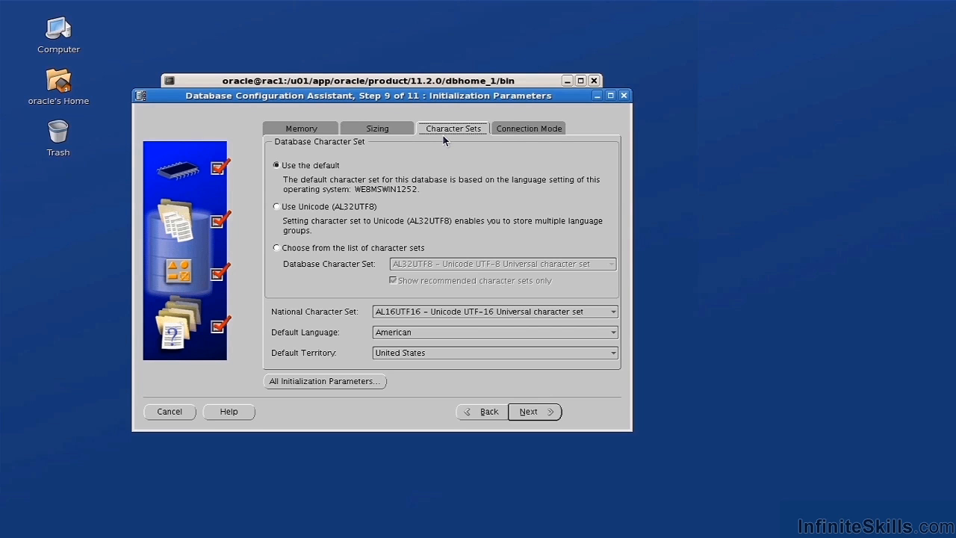
pyautogui.click(529, 128)
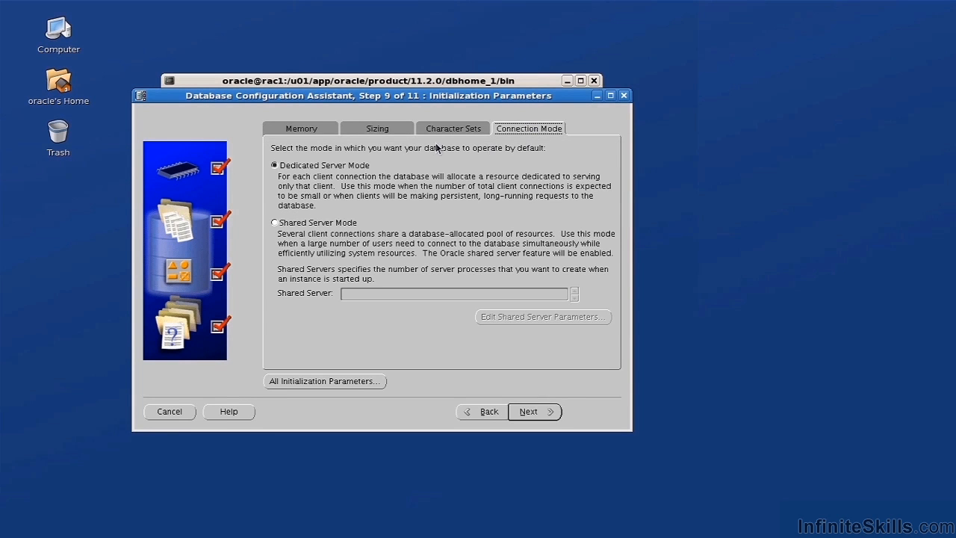
pyautogui.moveTo(405, 137)
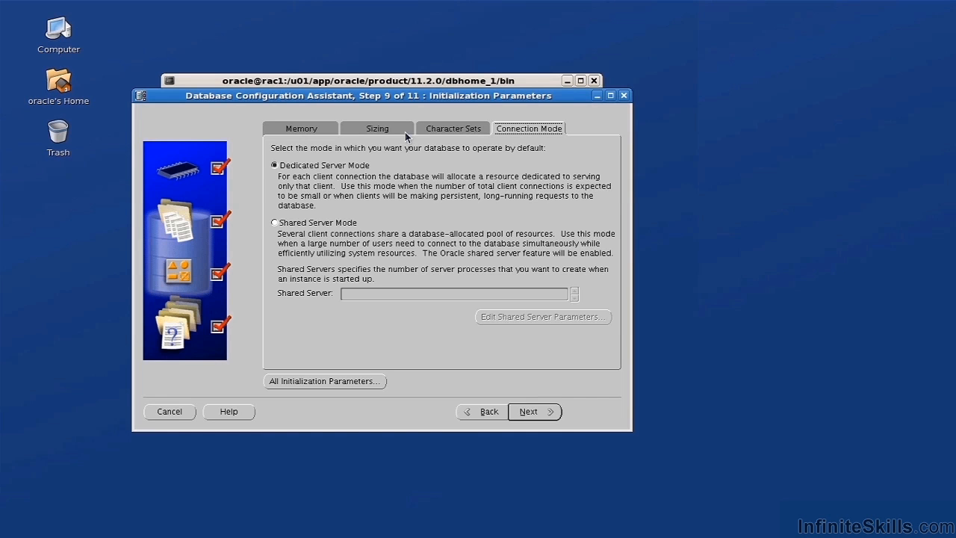
pyautogui.click(532, 411)
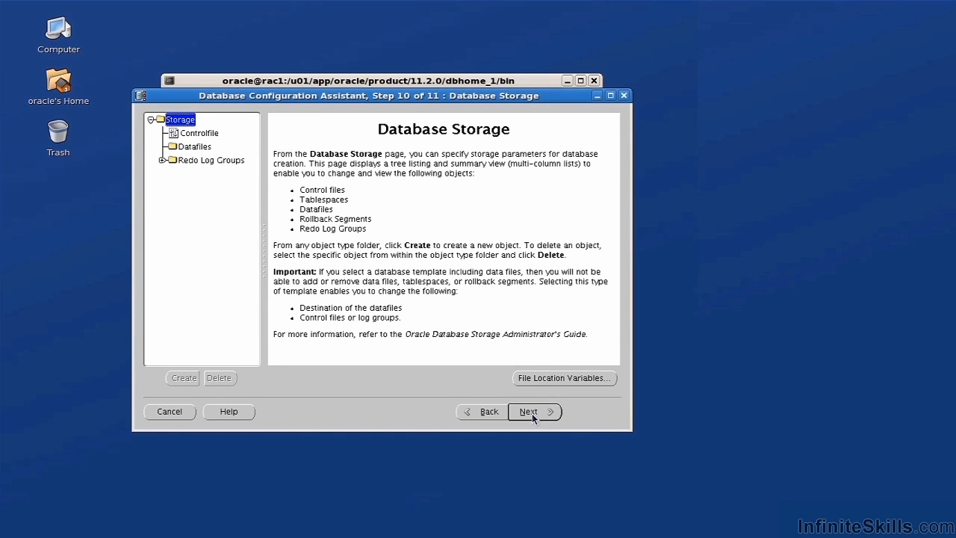
pyautogui.click(529, 412)
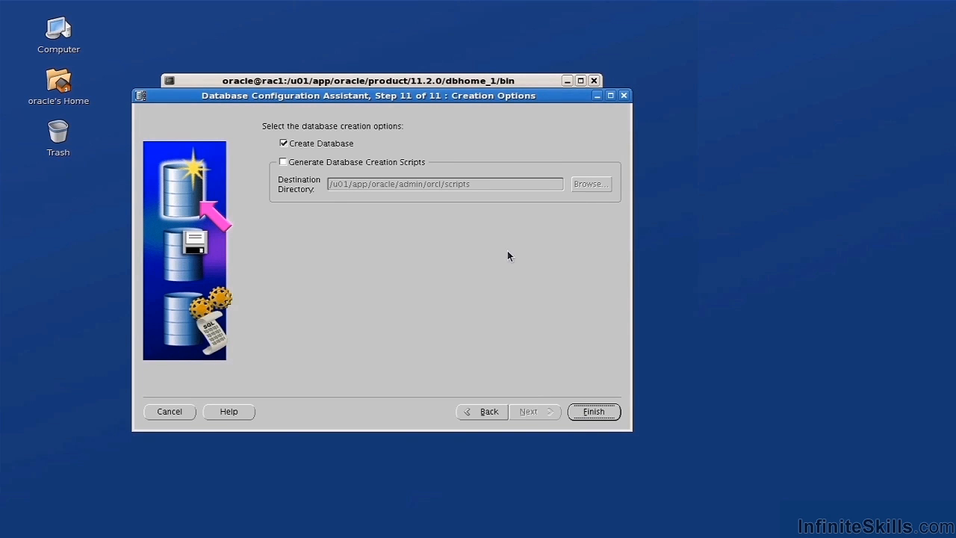
pyautogui.click(594, 412)
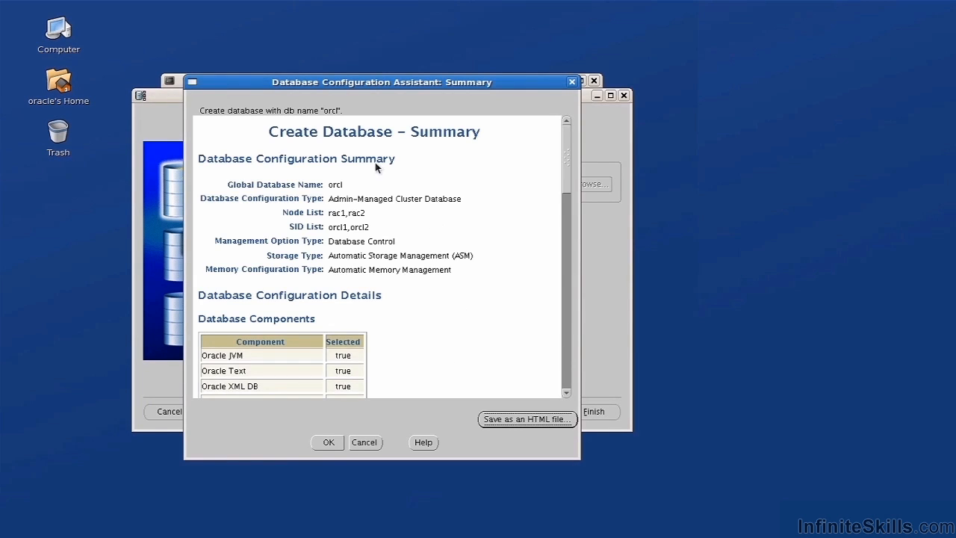
pyautogui.moveTo(361, 145)
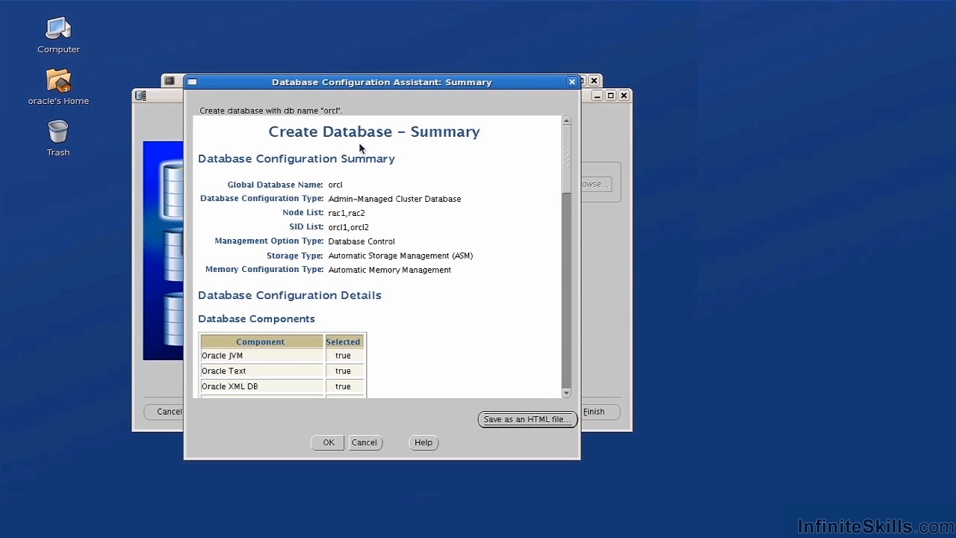
# Scroll the orcl summary through data files and redo log groups, then accept it
pyautogui.scroll(-3)
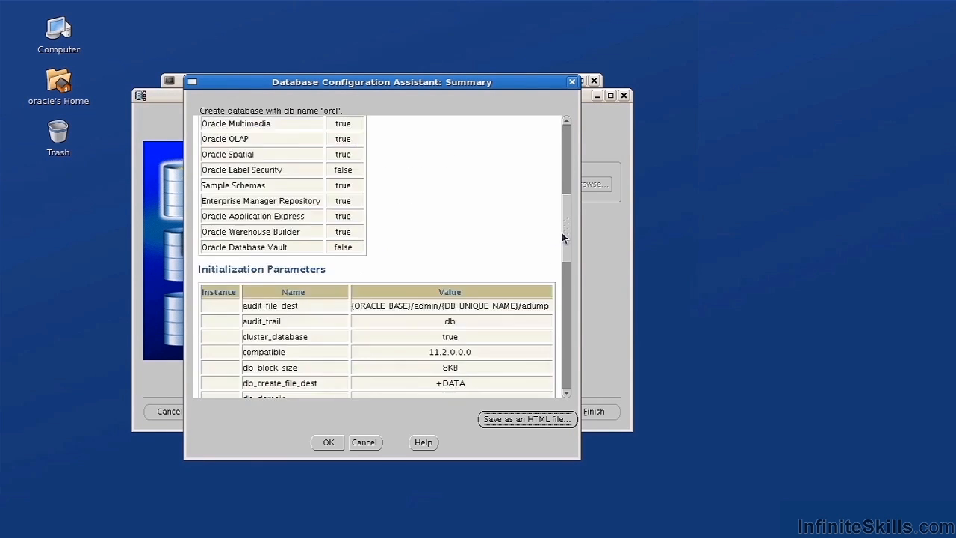
pyautogui.scroll(-3)
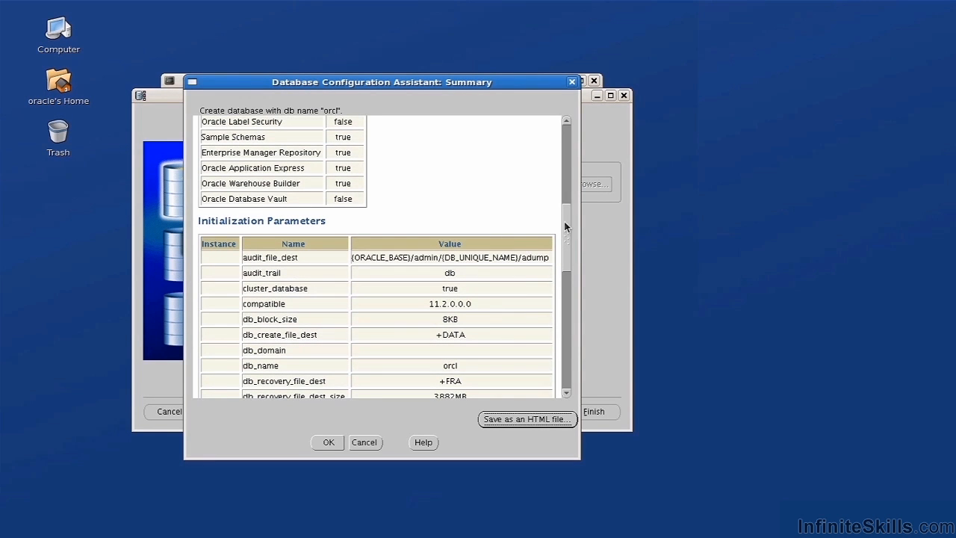
pyautogui.scroll(-3)
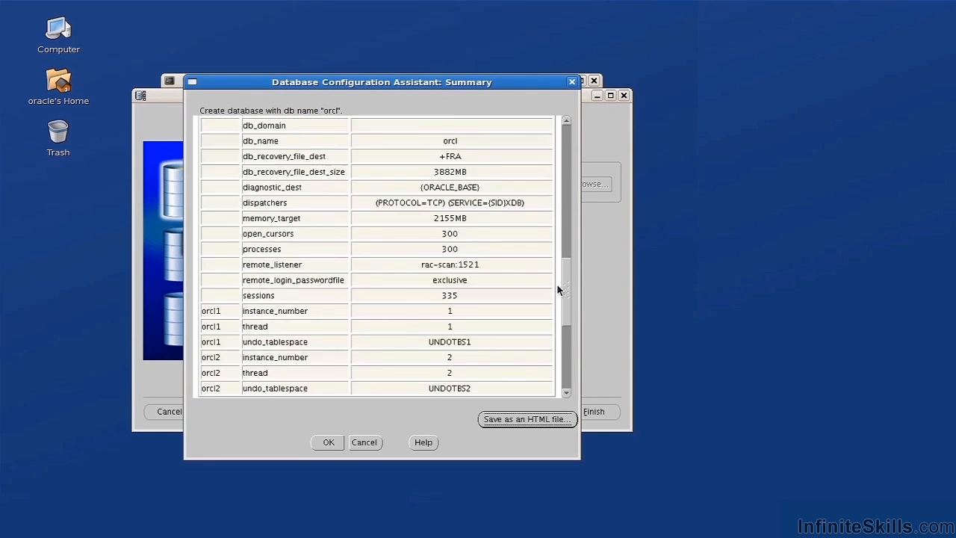
pyautogui.scroll(-3)
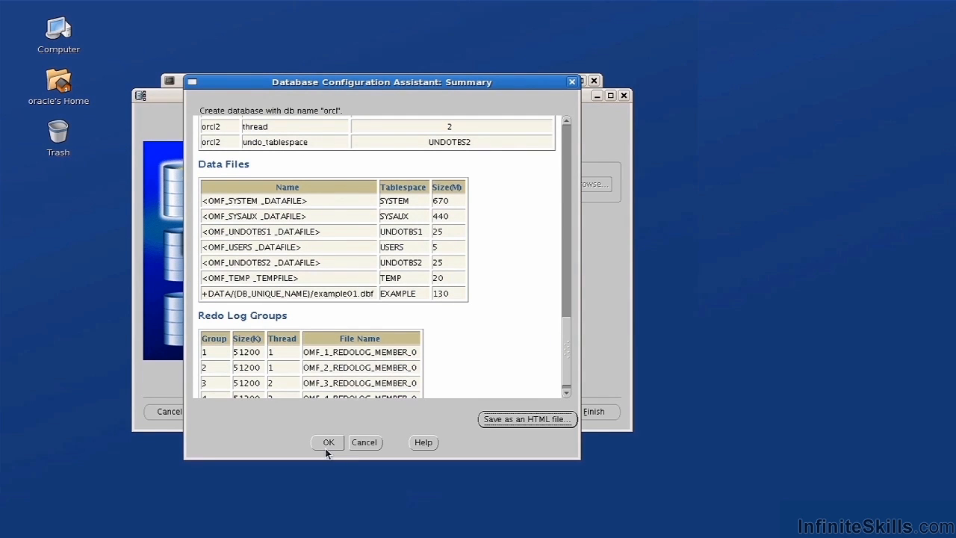
pyautogui.click(328, 442)
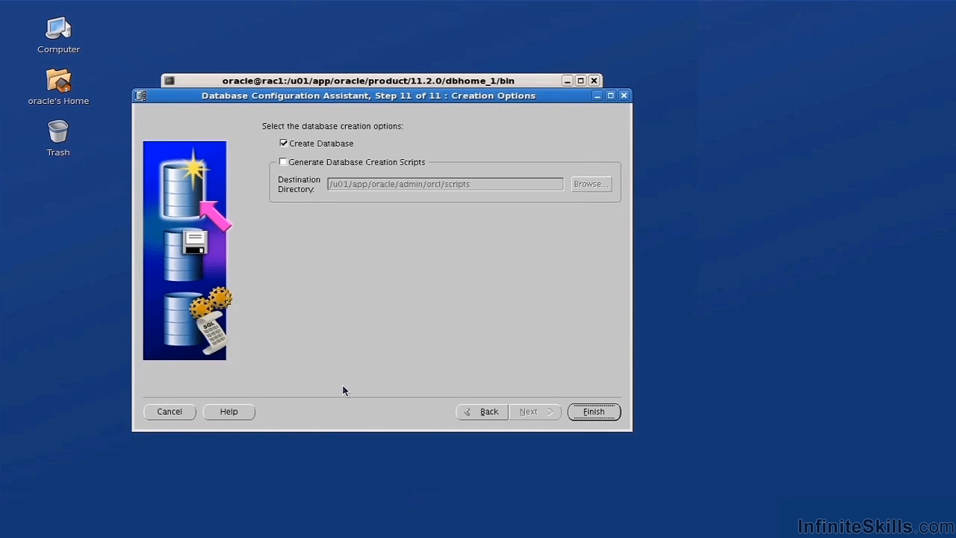
# Start creating orcl and wait for the 'Database creation complete' report
pyautogui.click(594, 411)
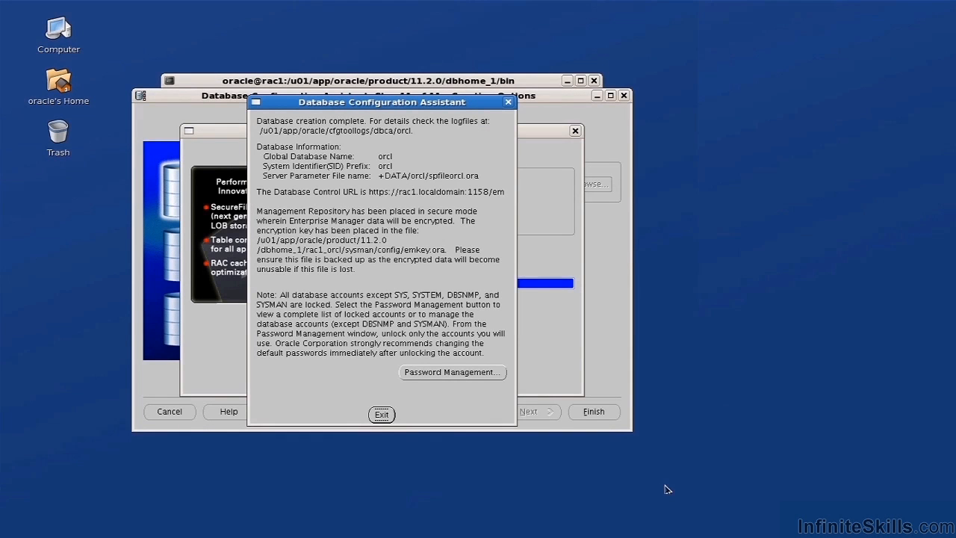
pyautogui.moveTo(643, 489)
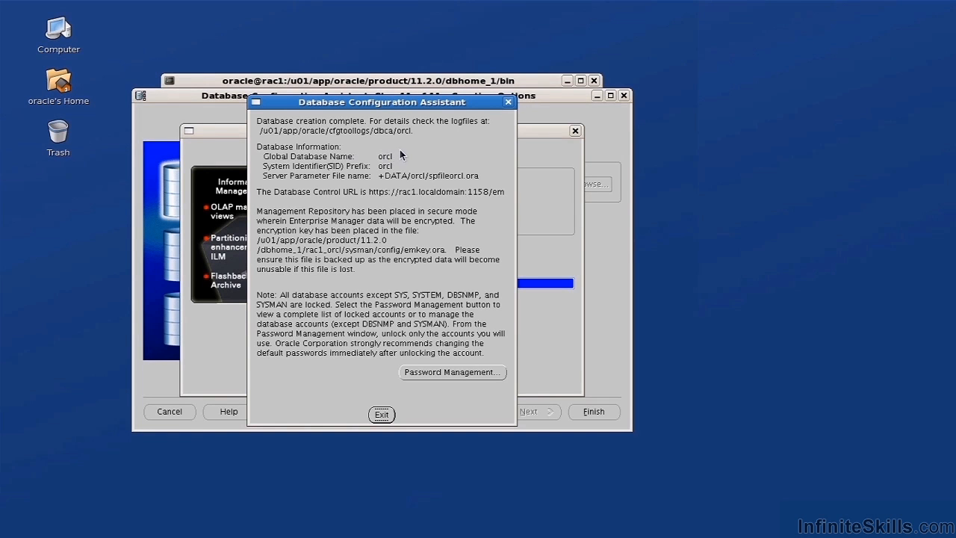
pyautogui.moveTo(381, 179)
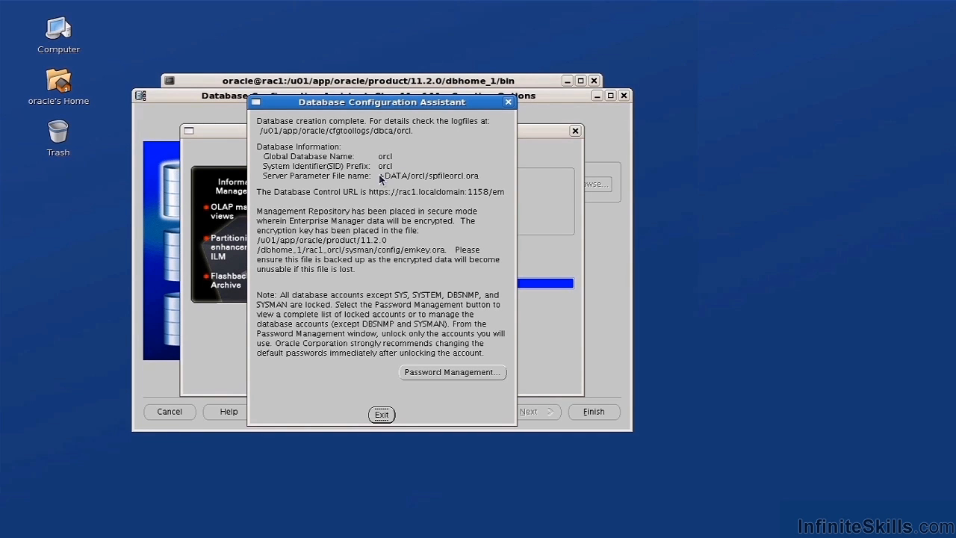
pyautogui.moveTo(384, 191)
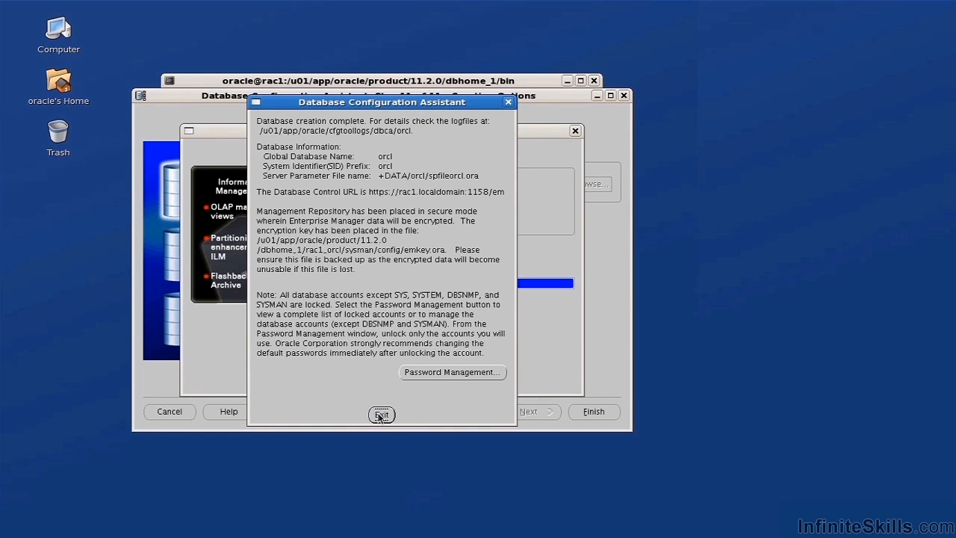
# Exit DBCA, check smon processes with ps -ef | grep smon, and source oraenv
pyautogui.click(382, 411)
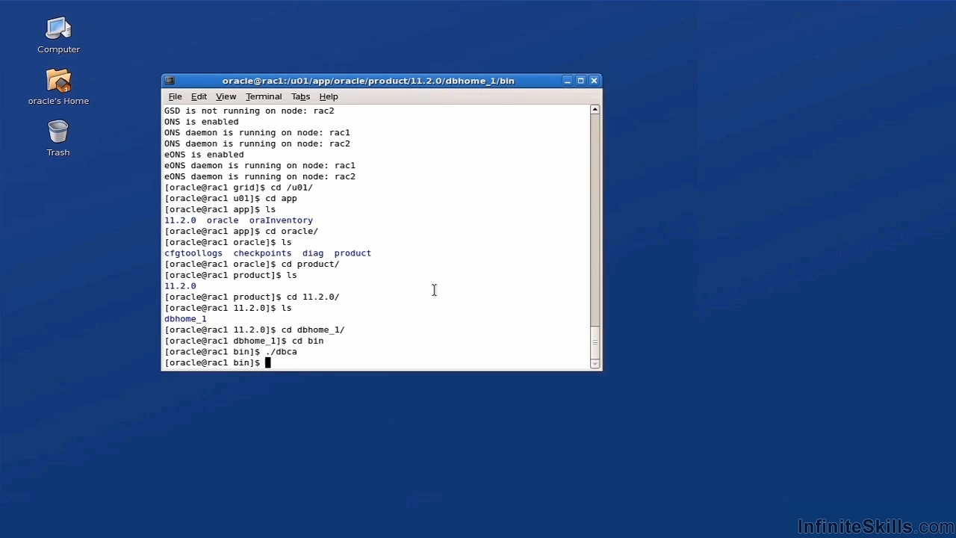
pyautogui.write('ps -ef')
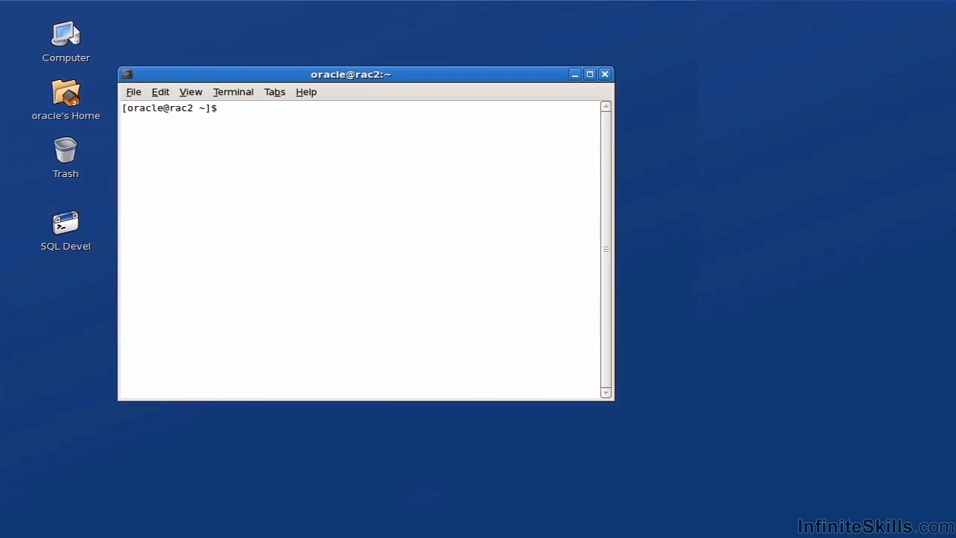
pyautogui.write('ps -ef |grep smon')
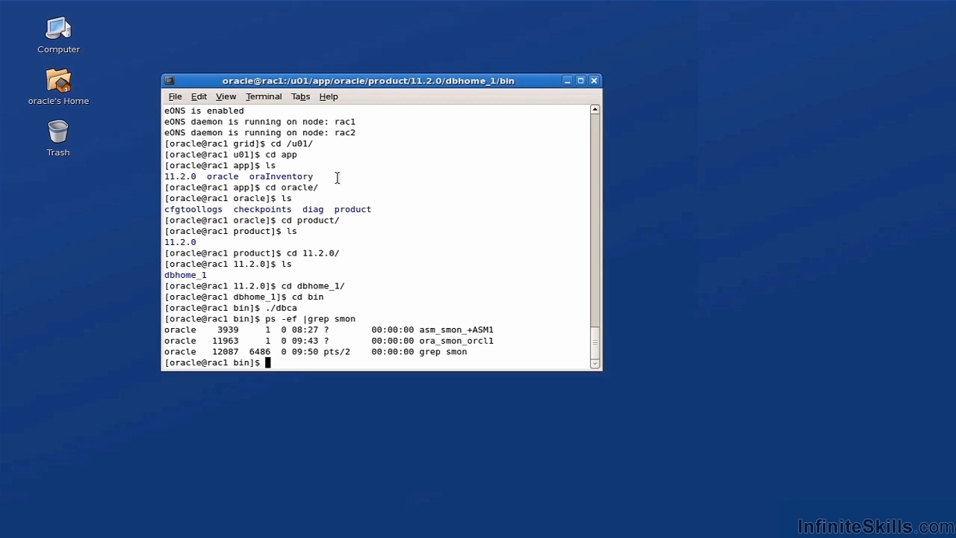
pyautogui.moveTo(374, 185)
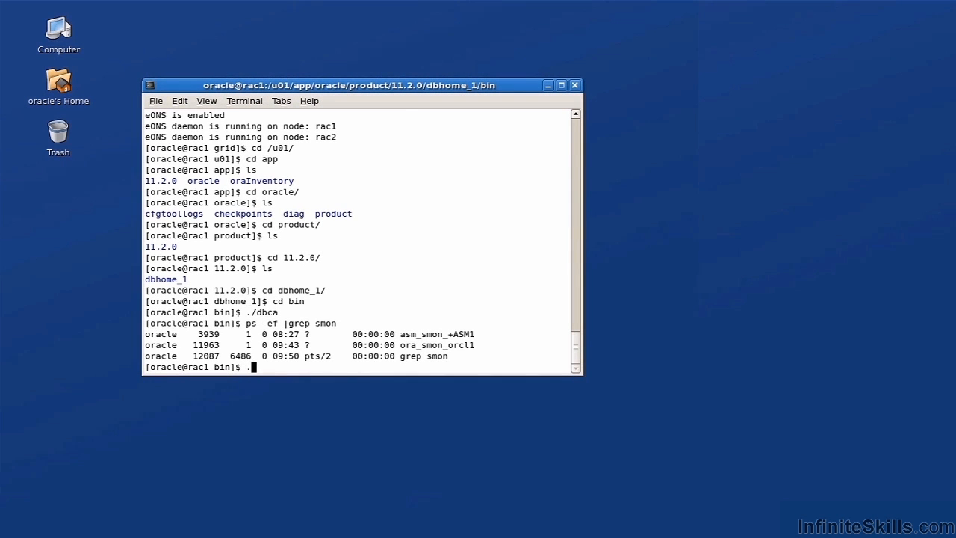
pyautogui.write('. oraenv')
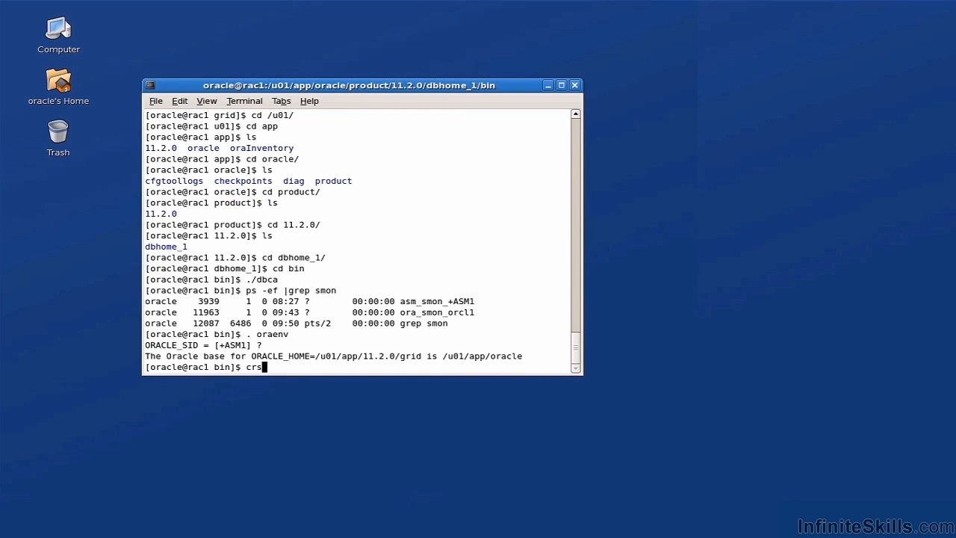
pyautogui.write('ctl sta')
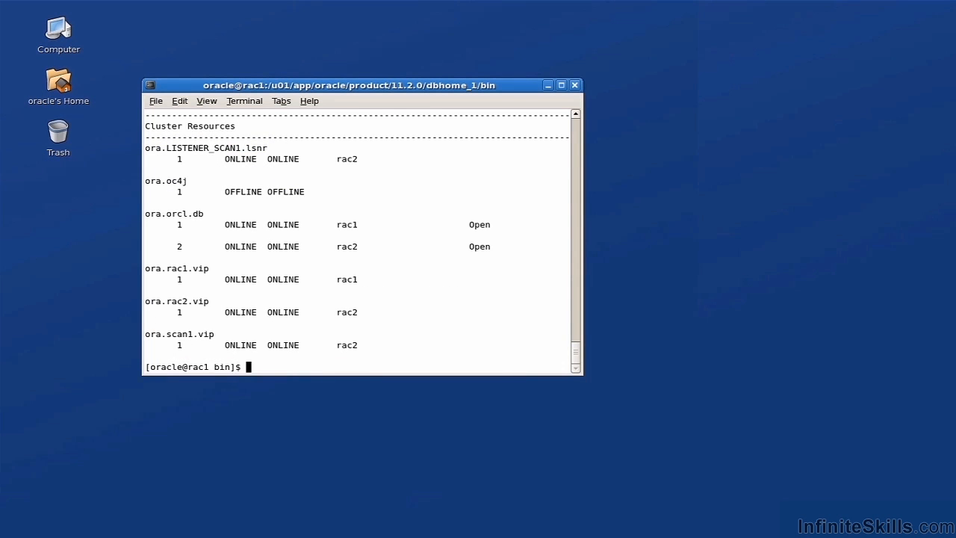
pyautogui.doubleClick(170, 213)
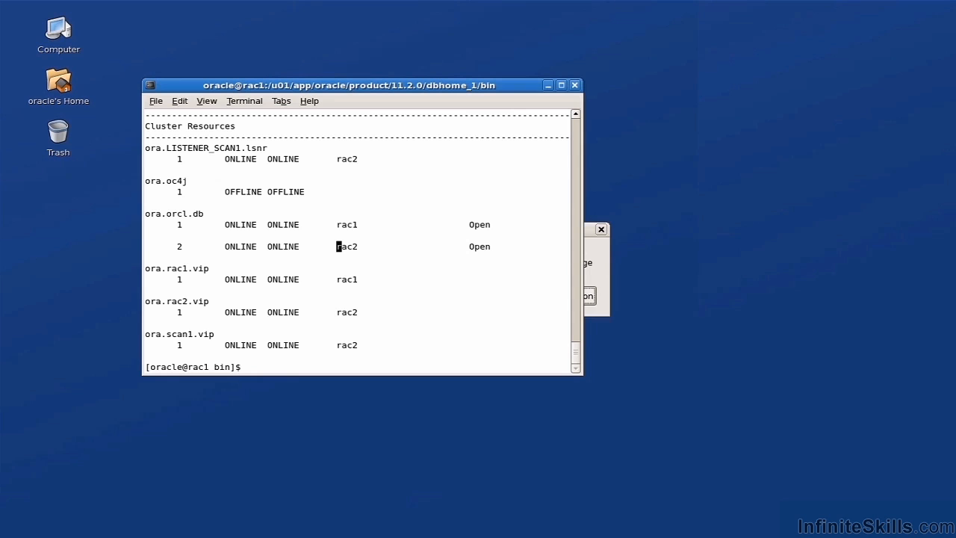
# Run . oraenv and set the Oracle SID to orcl
pyautogui.write('. oraen')
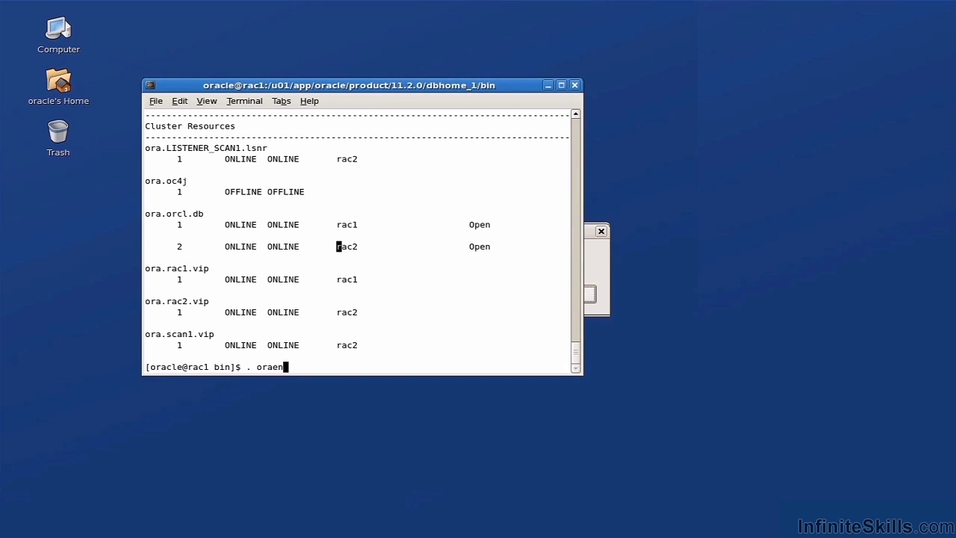
pyautogui.press('Return')
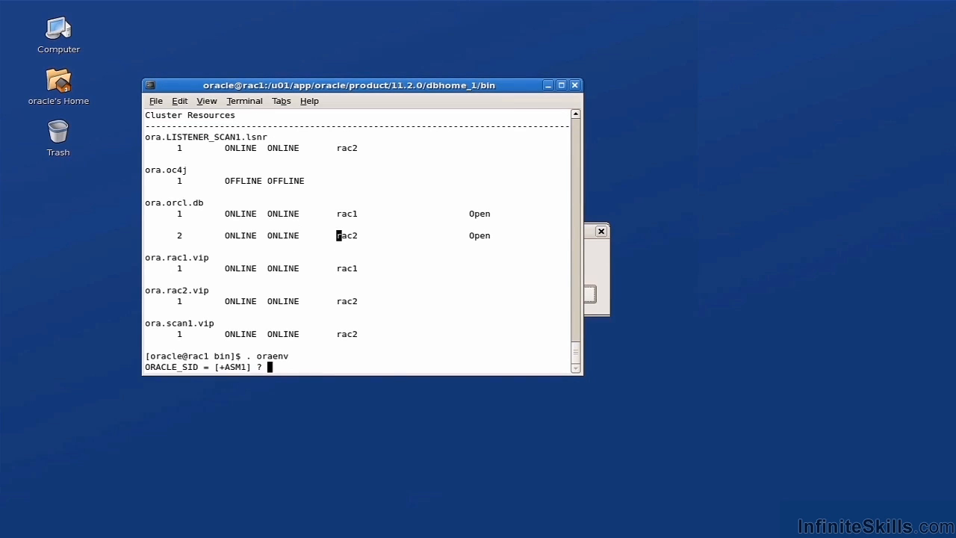
pyautogui.write('orcl')
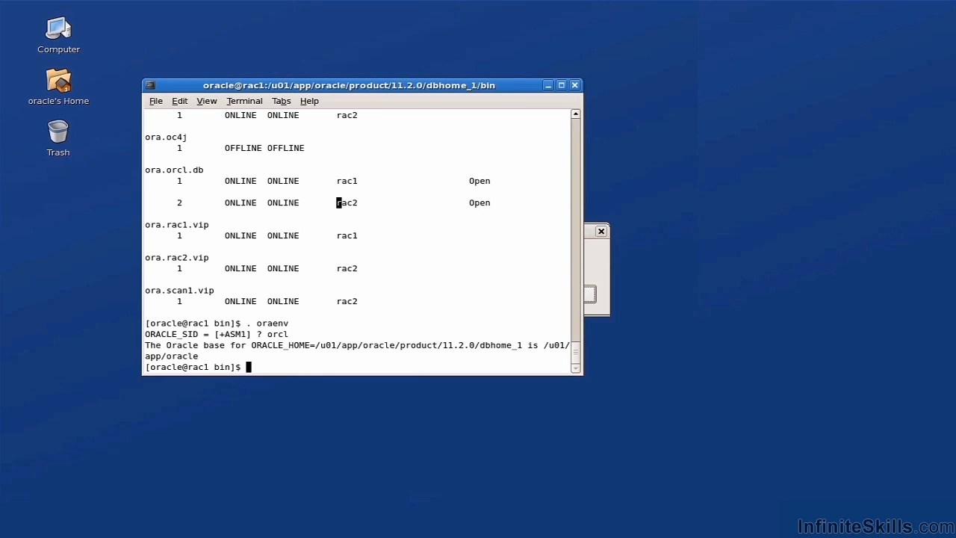
pyautogui.write('sqlplus')
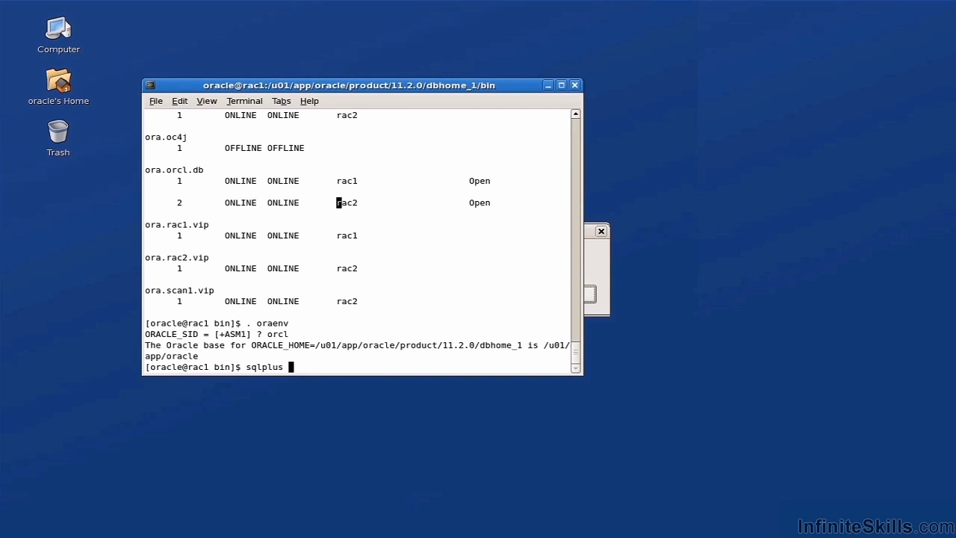
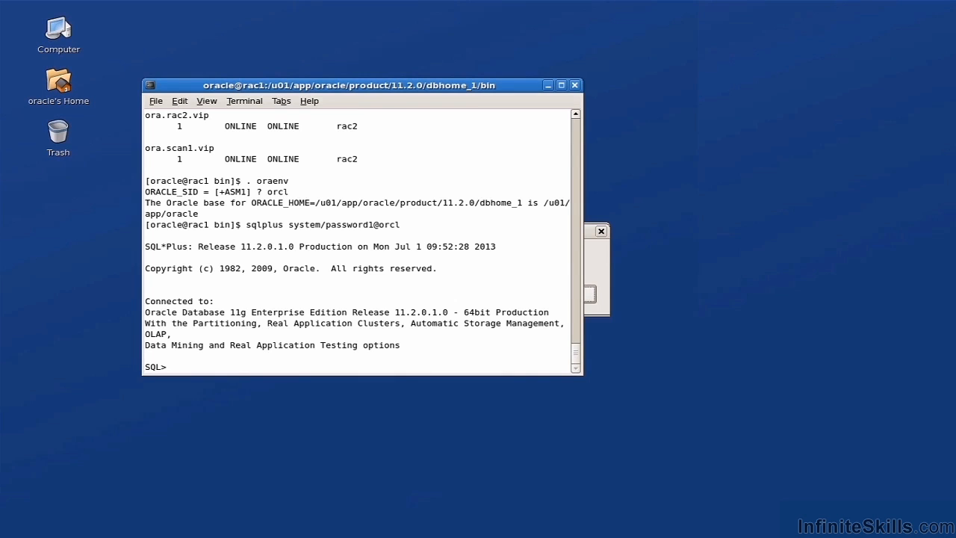
pyautogui.click(174, 367)
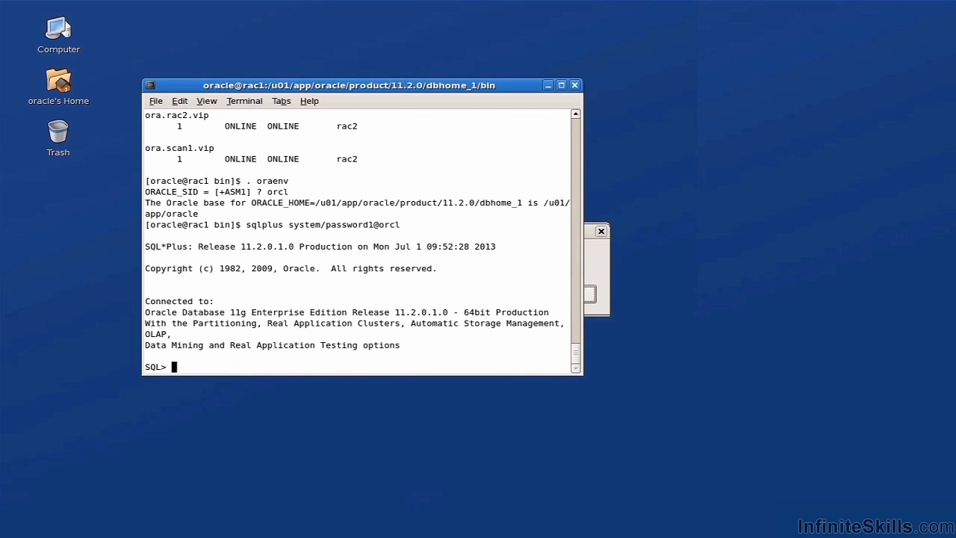
pyautogui.write('select * fro')
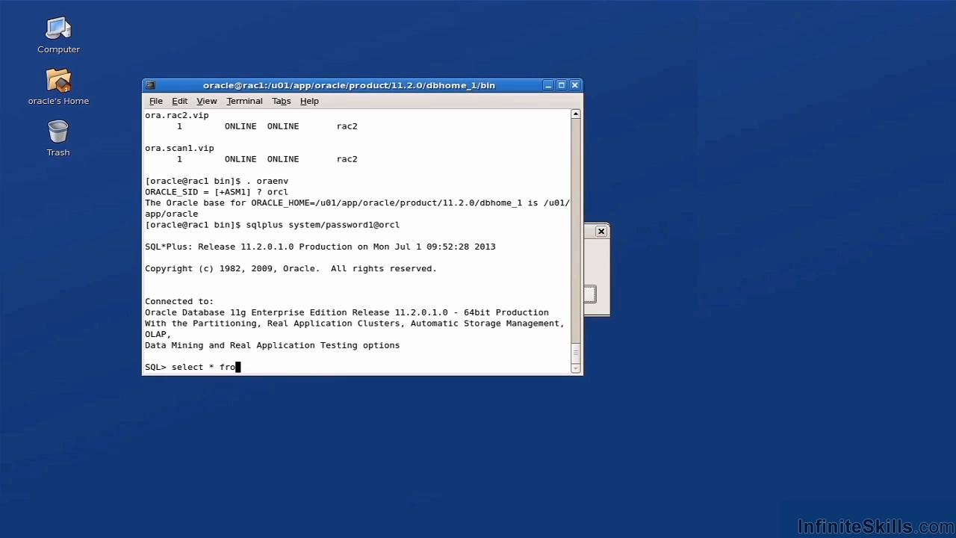
pyautogui.write('m gv$instance;')
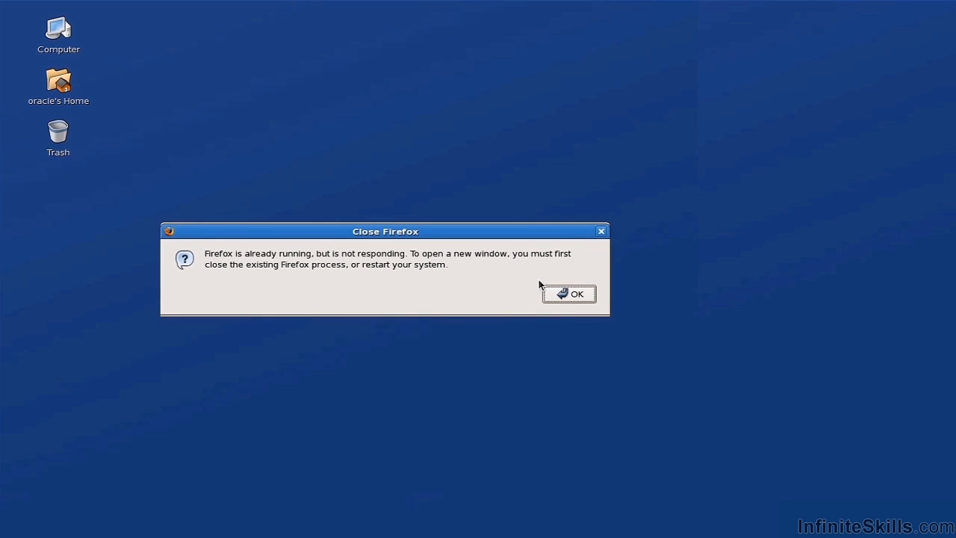
# Dismiss the 'Firefox is already running' warning and start a new session
pyautogui.click(568, 294)
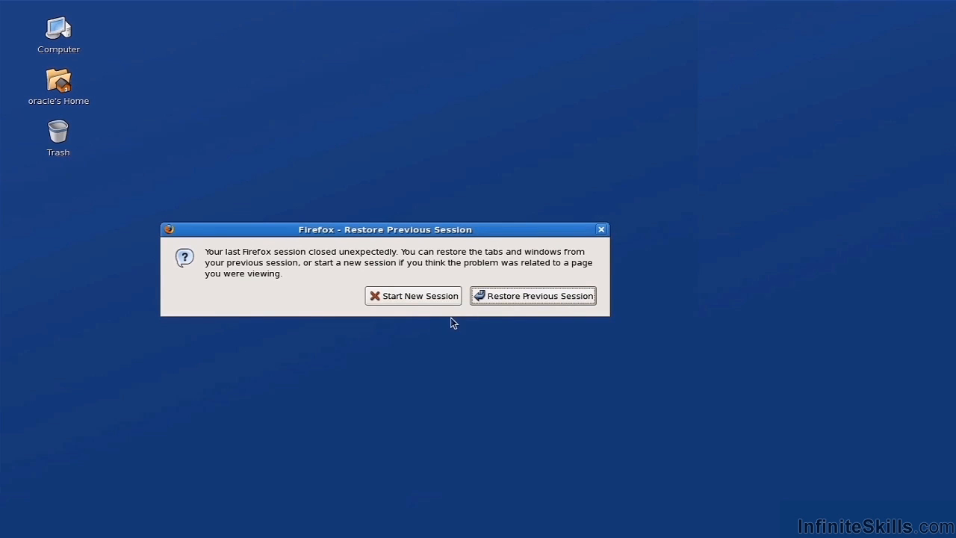
pyautogui.moveTo(403, 301)
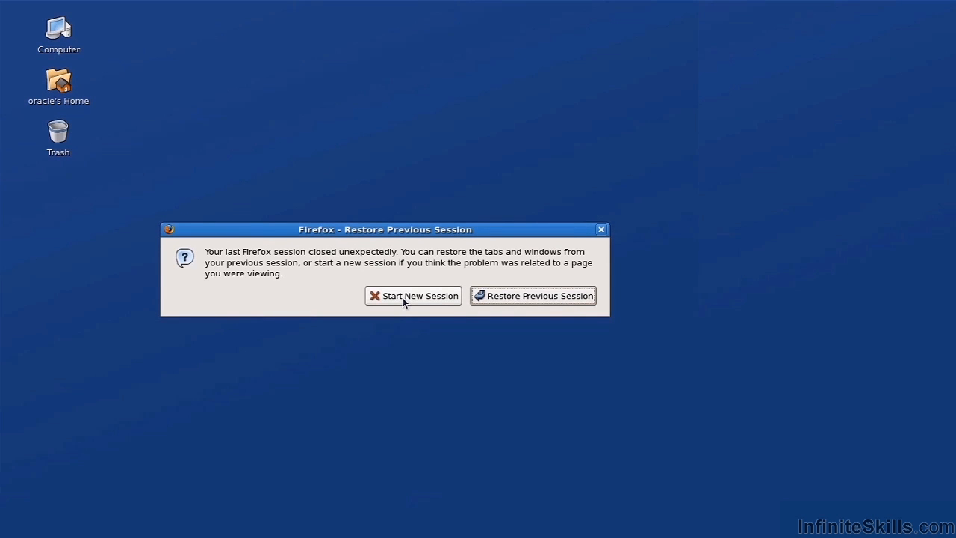
pyautogui.click(413, 296)
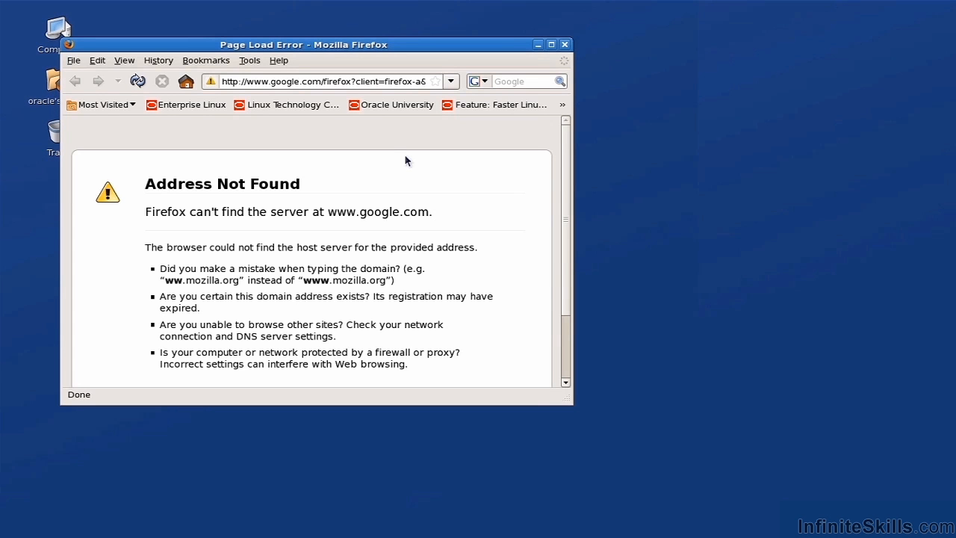
pyautogui.moveTo(400, 78)
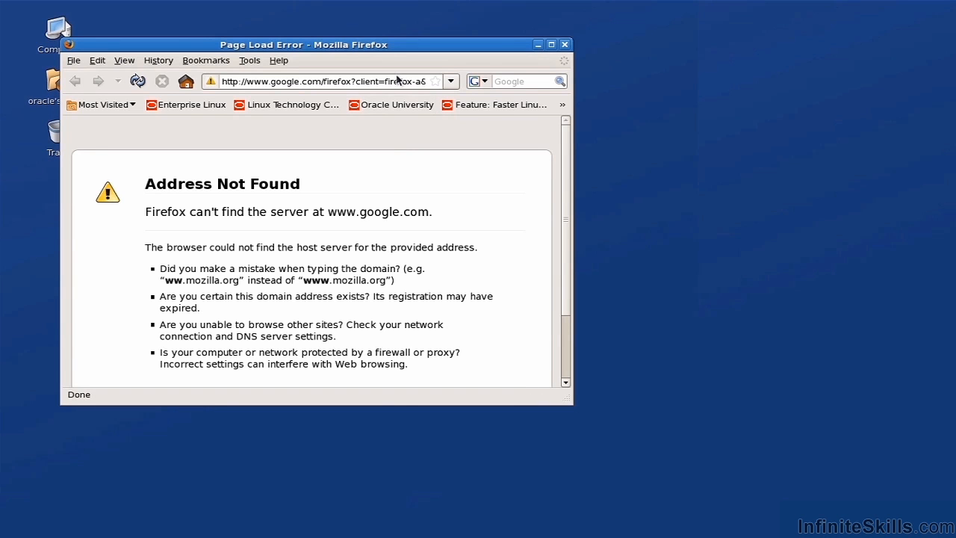
pyautogui.click(332, 80)
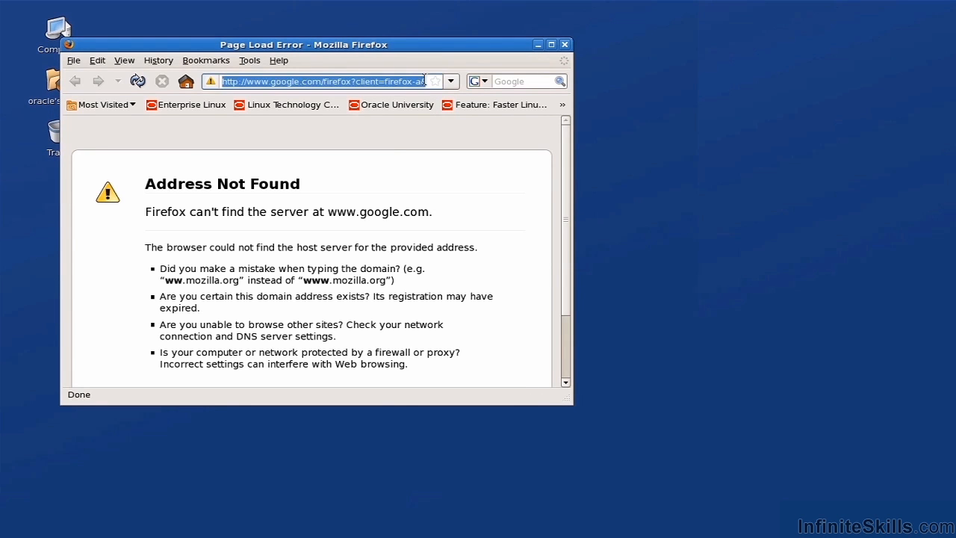
pyautogui.write('https://')
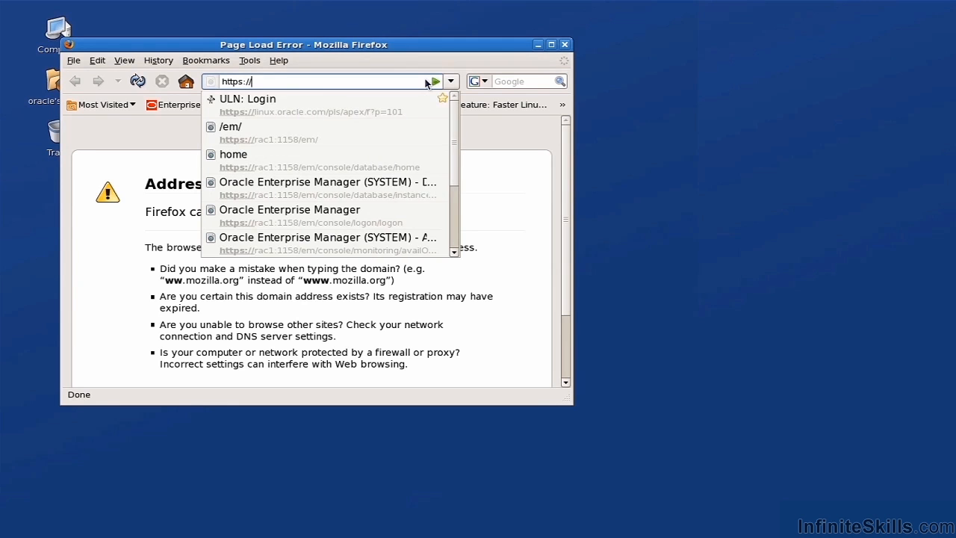
pyautogui.write('rac1:1158')
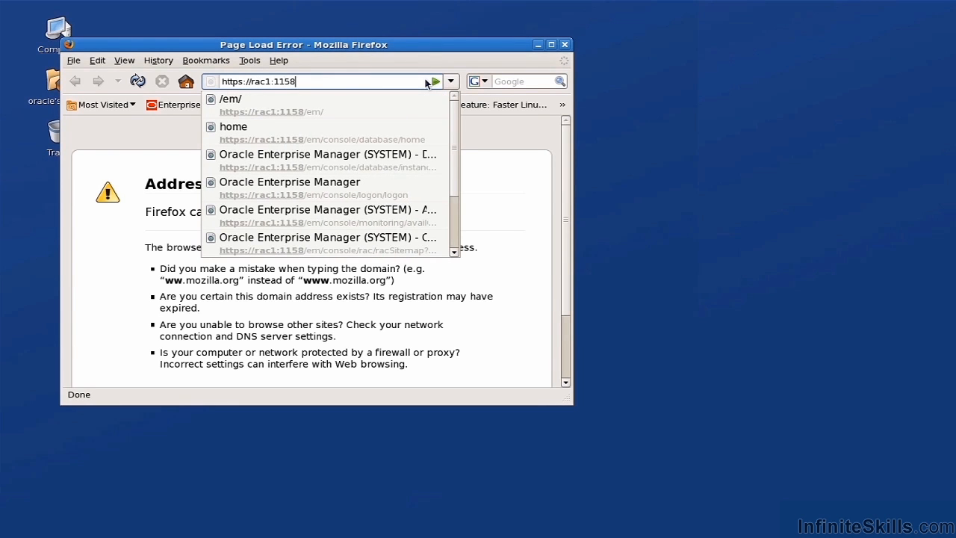
pyautogui.write('/em')
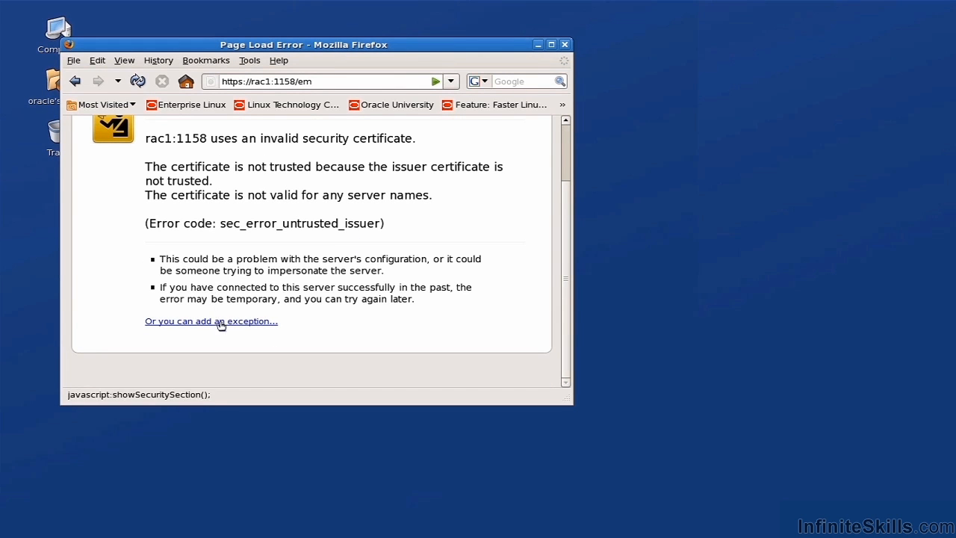
# Add a permanent security exception for rac1:1158 and log in to Enterprise Manager as system
pyautogui.click(211, 321)
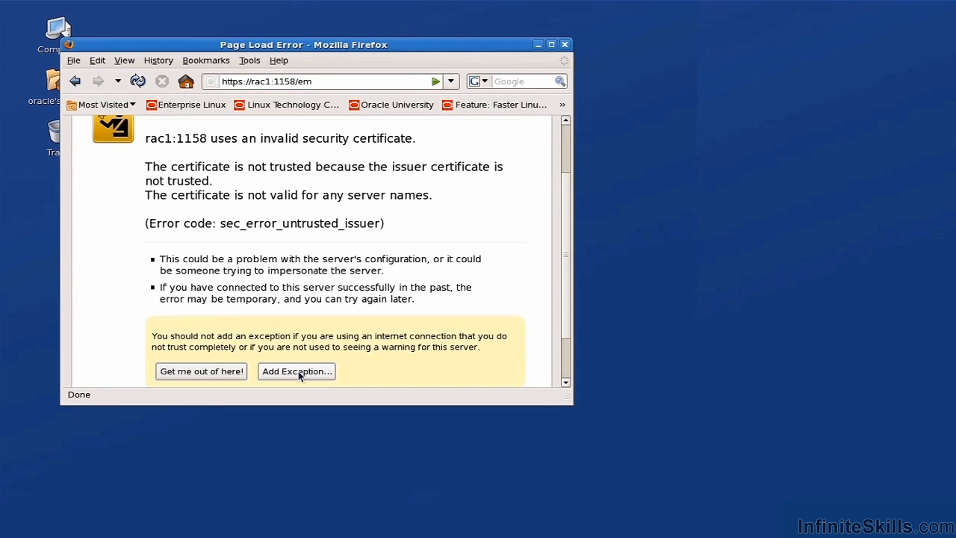
pyautogui.click(296, 371)
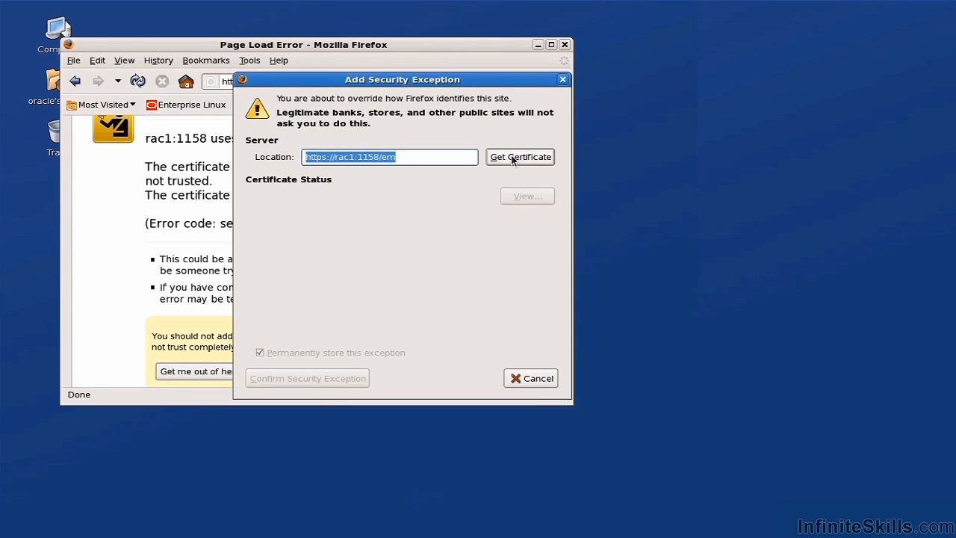
pyautogui.click(520, 157)
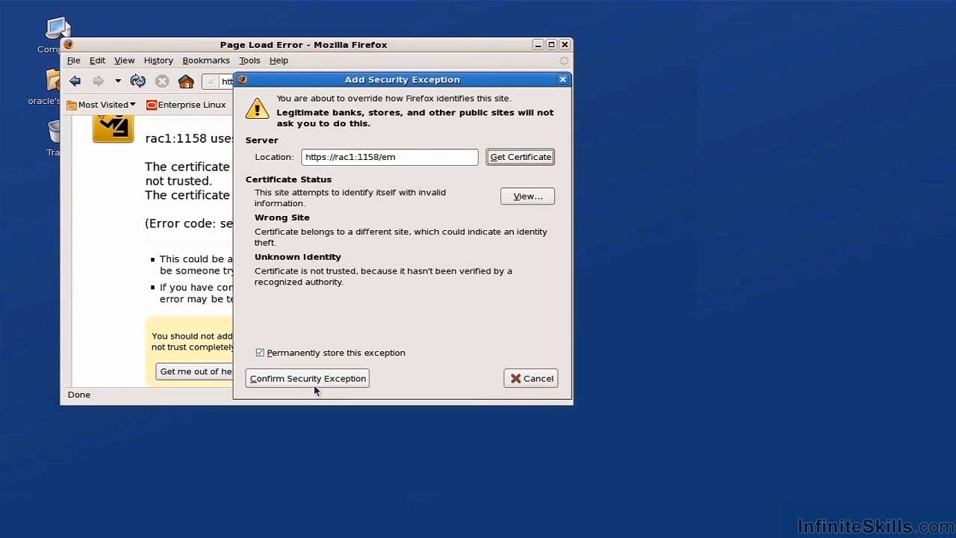
pyautogui.click(307, 378)
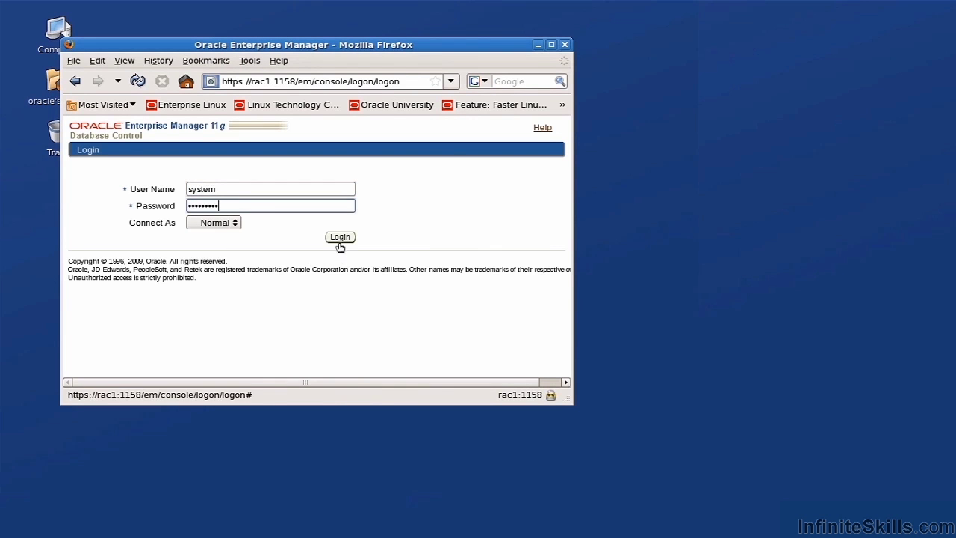
pyautogui.click(339, 236)
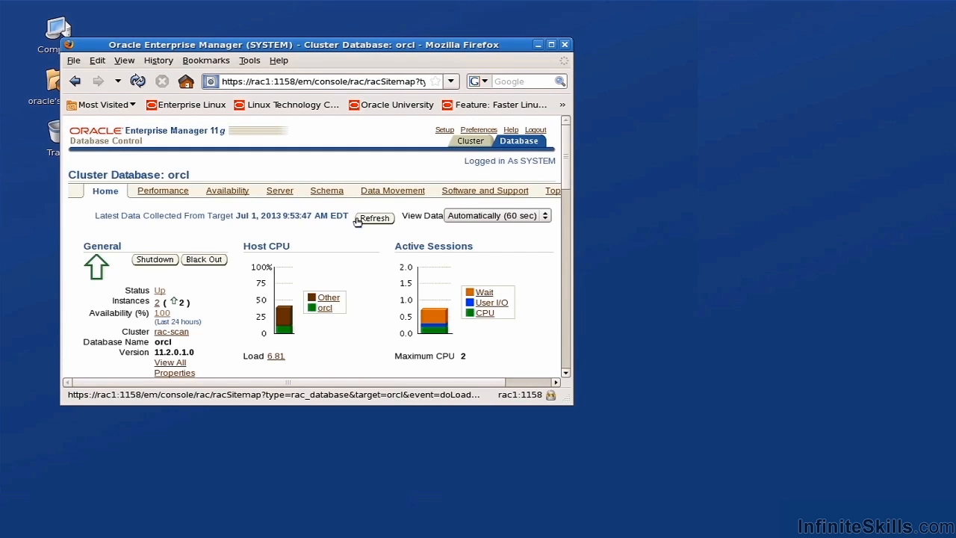